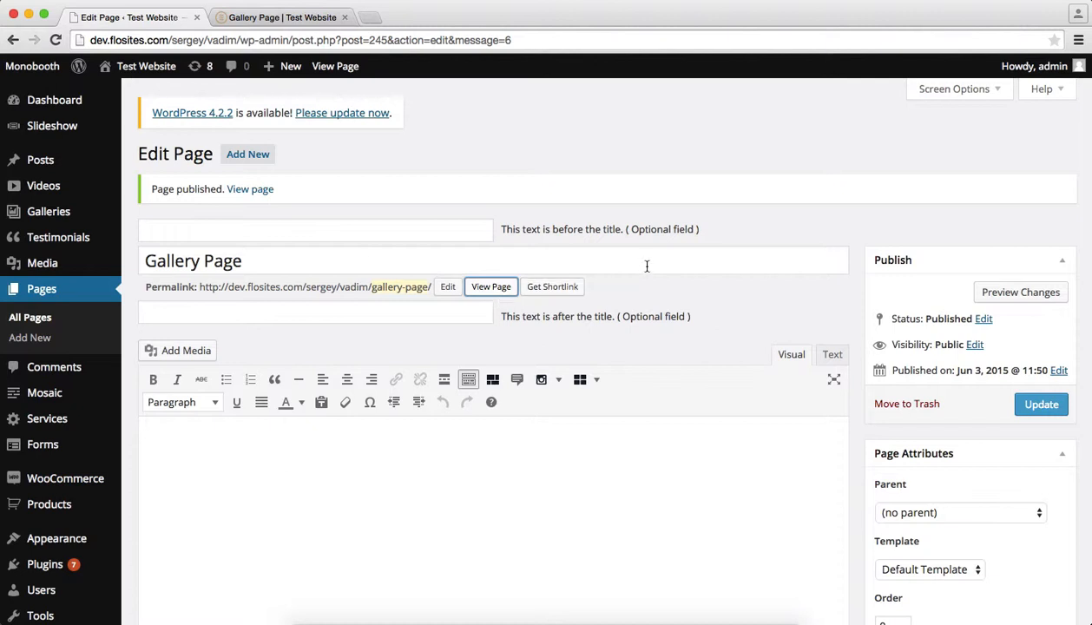
Choose Latest Galleries from the Page Attributes template list for the Gallery Page
{"action": "scroll", "scroll_direction": "down", "scroll_amount": 3}
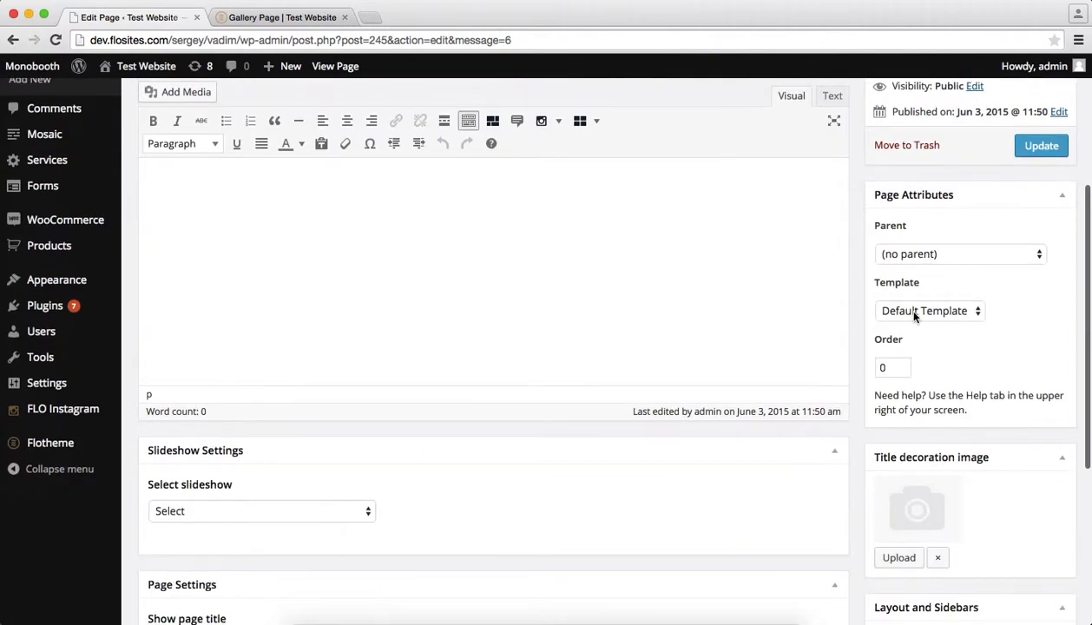
{"action": "left_click", "coordinate": [929, 309]}
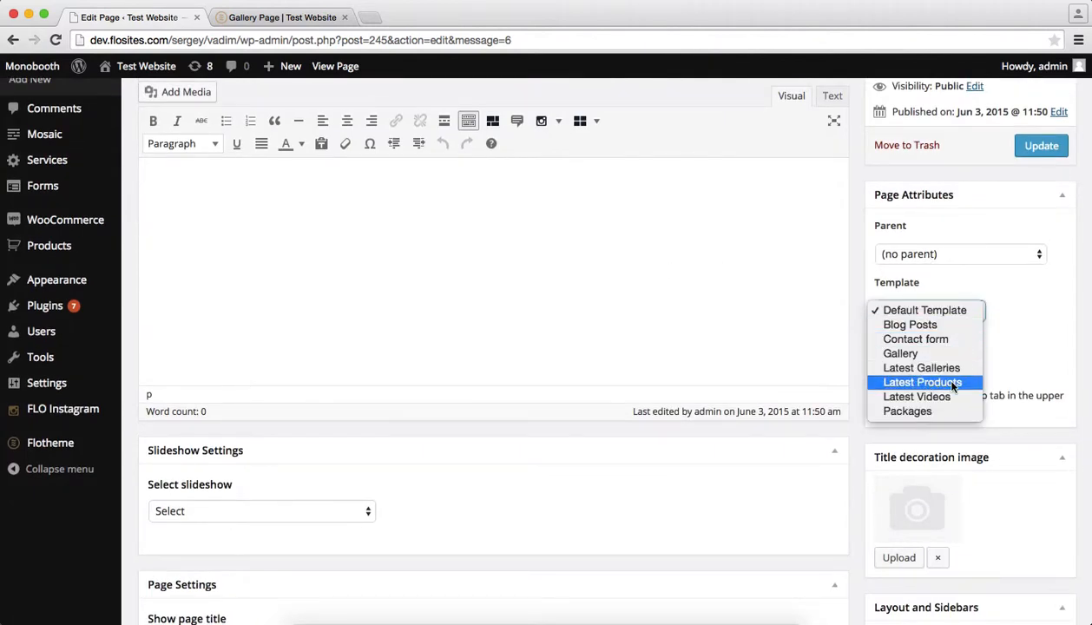
{"action": "left_click", "coordinate": [920, 368]}
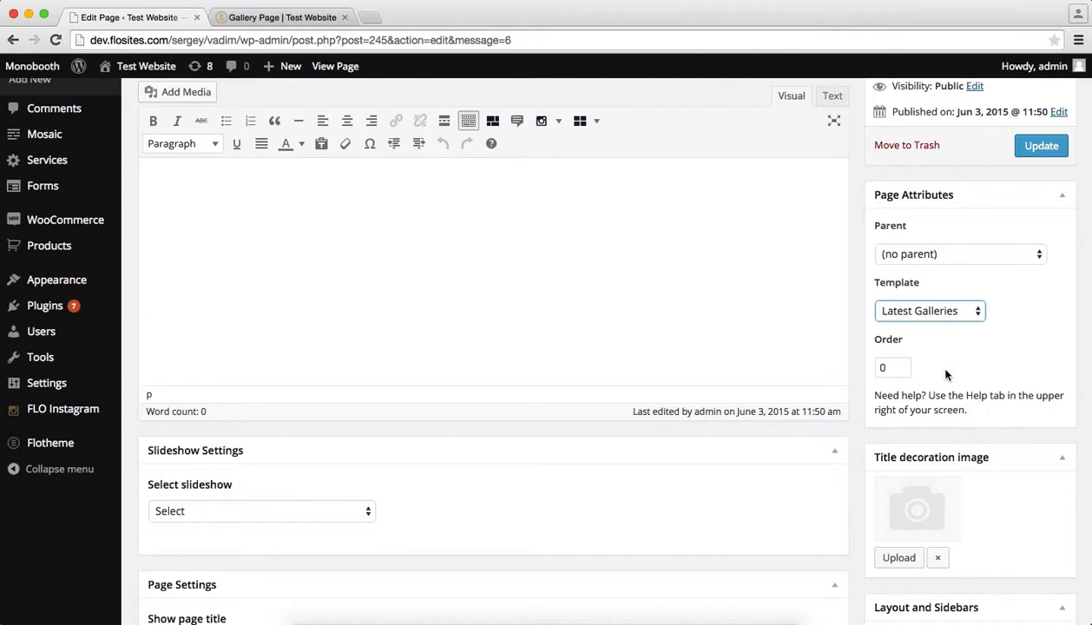
{"action": "scroll", "scroll_direction": "down", "scroll_amount": 3}
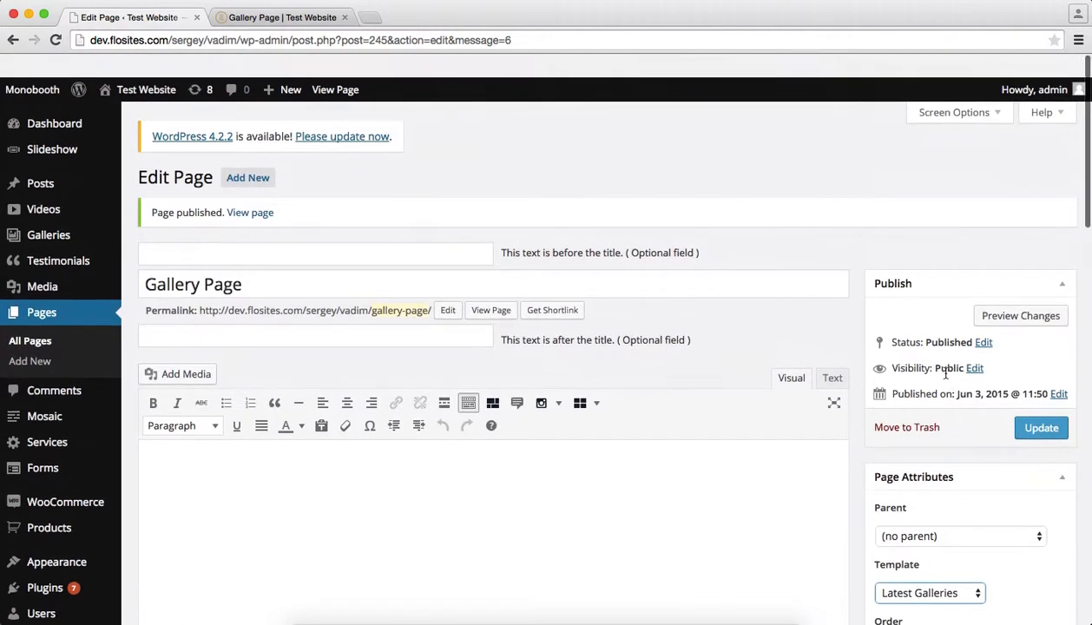
{"action": "scroll", "scroll_direction": "down", "scroll_amount": 3}
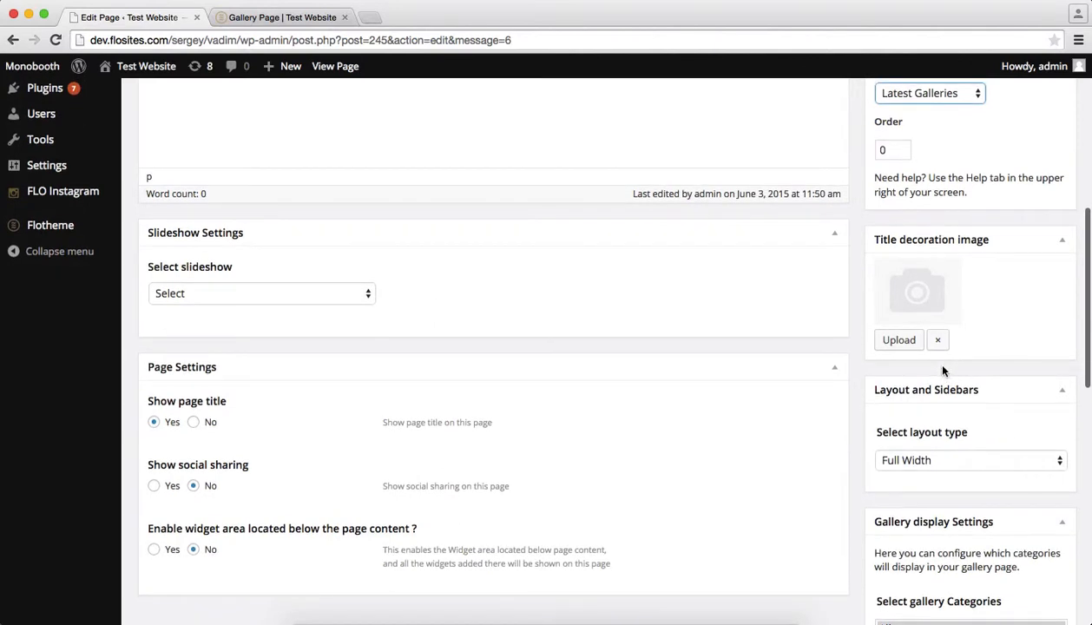
{"action": "mouse_move", "coordinate": [900, 340]}
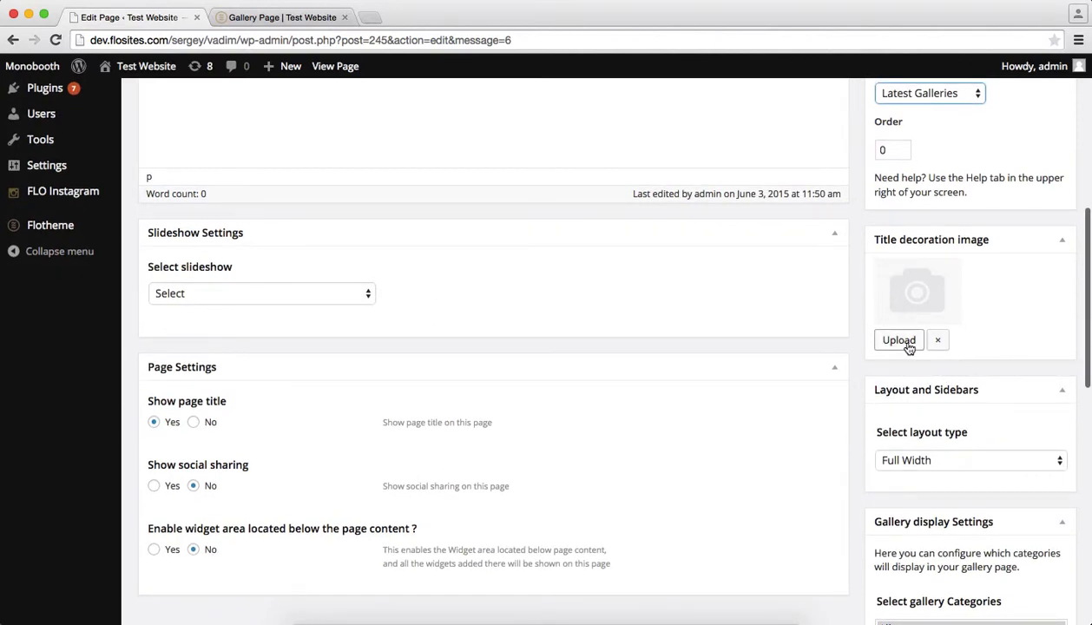
Set the grey leaf sprig image from the Media Library as the title decoration image
{"action": "left_click", "coordinate": [898, 339]}
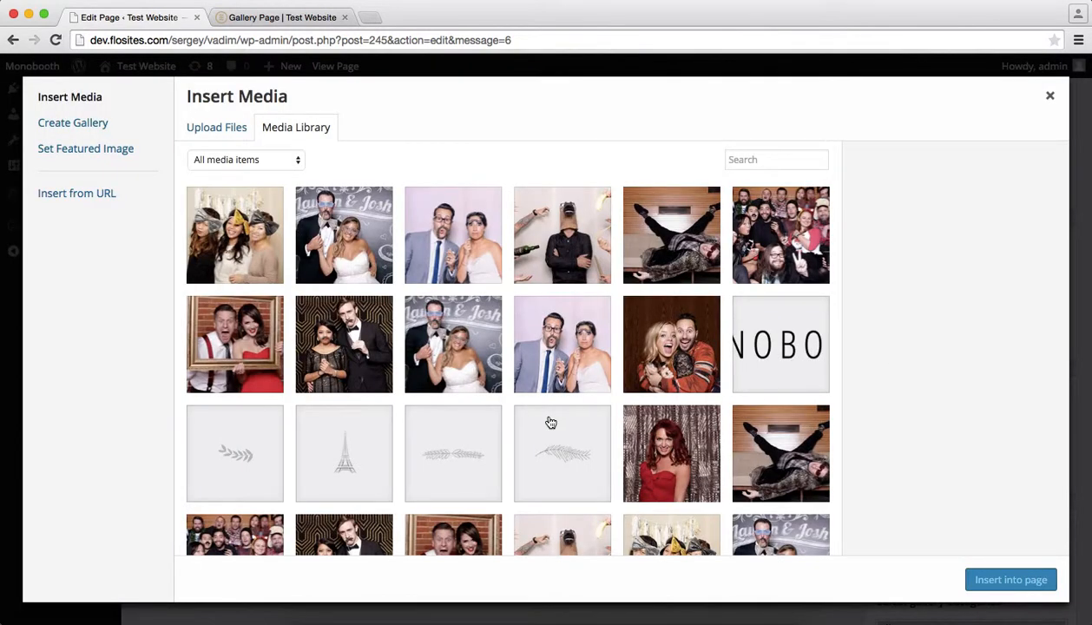
{"action": "left_click", "coordinate": [453, 452]}
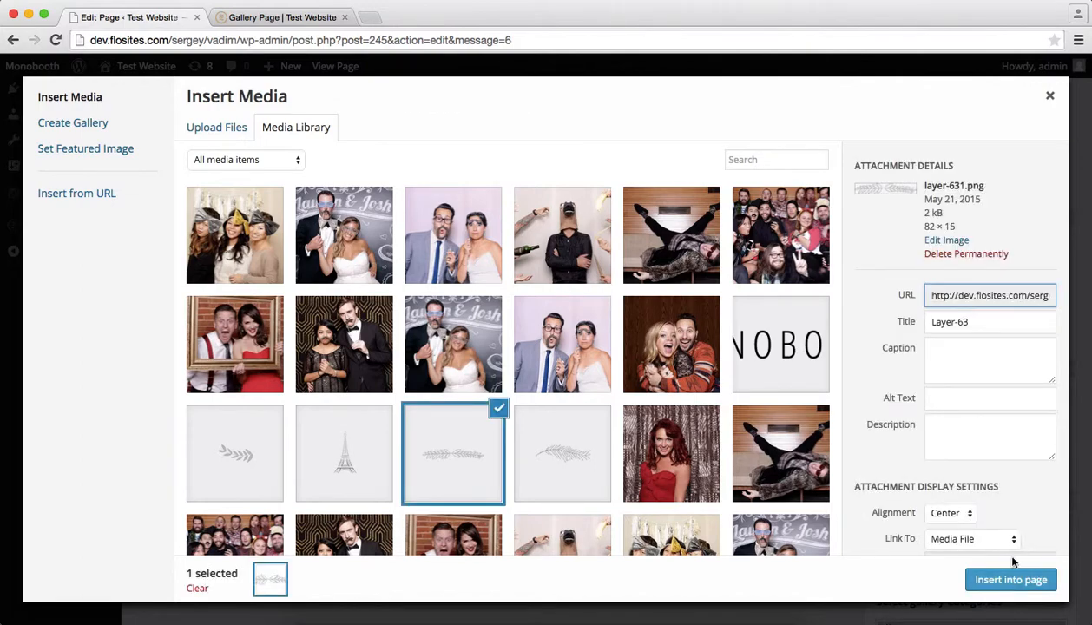
{"action": "left_click", "coordinate": [1010, 579]}
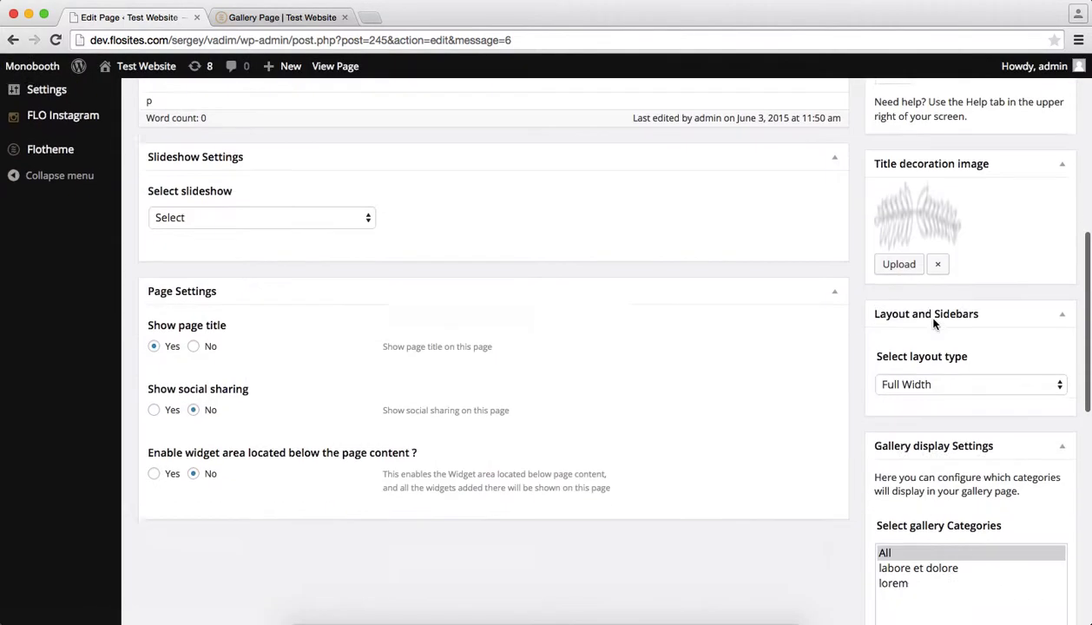
{"action": "scroll", "scroll_direction": "down", "scroll_amount": 3}
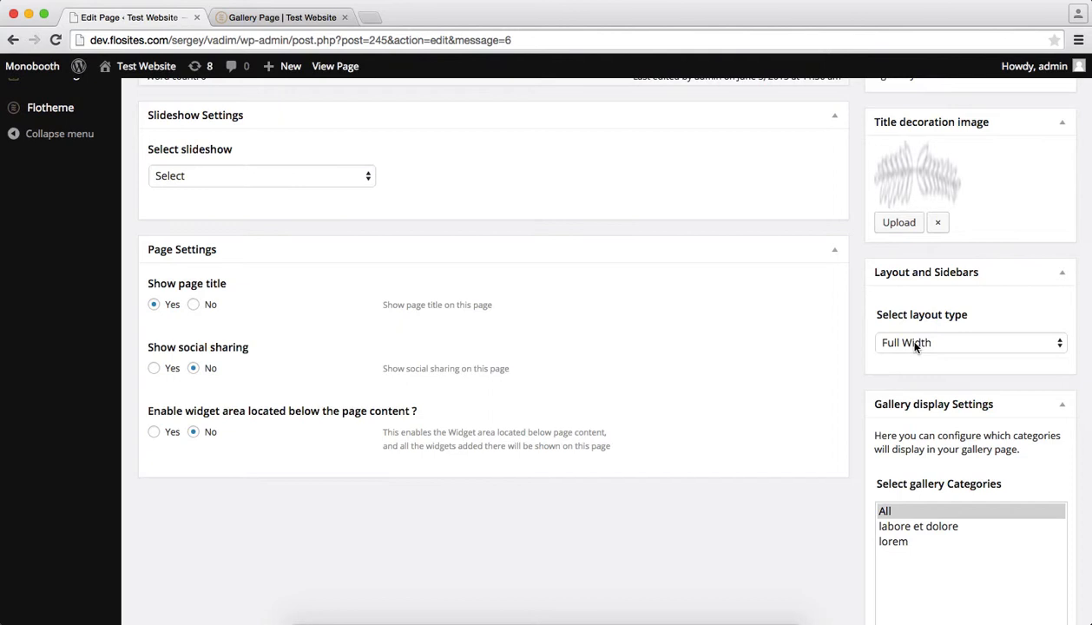
{"action": "left_click", "coordinate": [969, 342]}
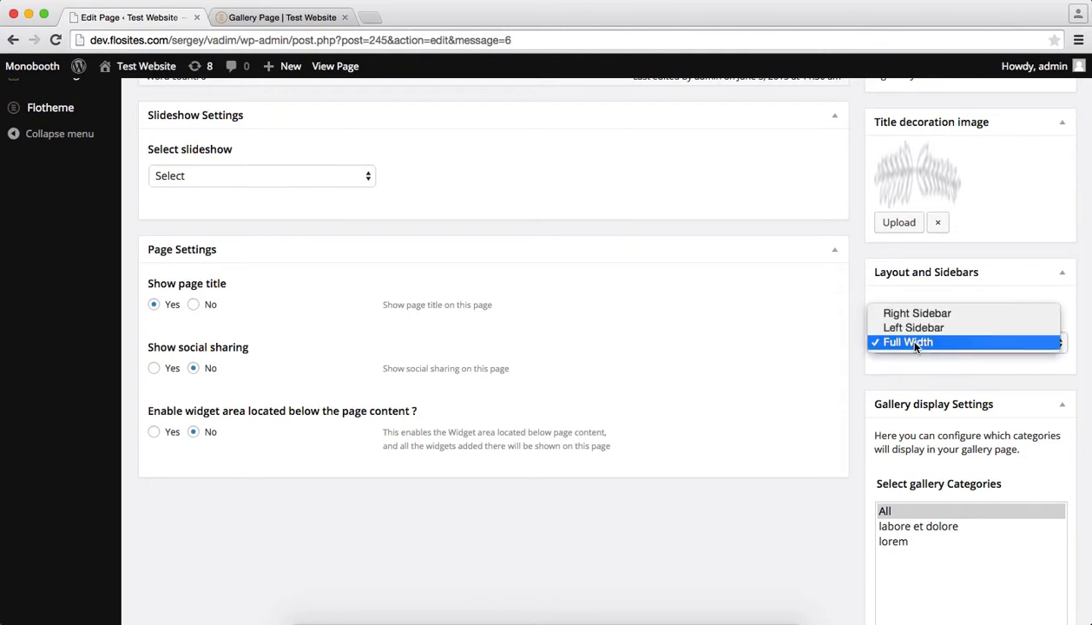
{"action": "mouse_move", "coordinate": [917, 312]}
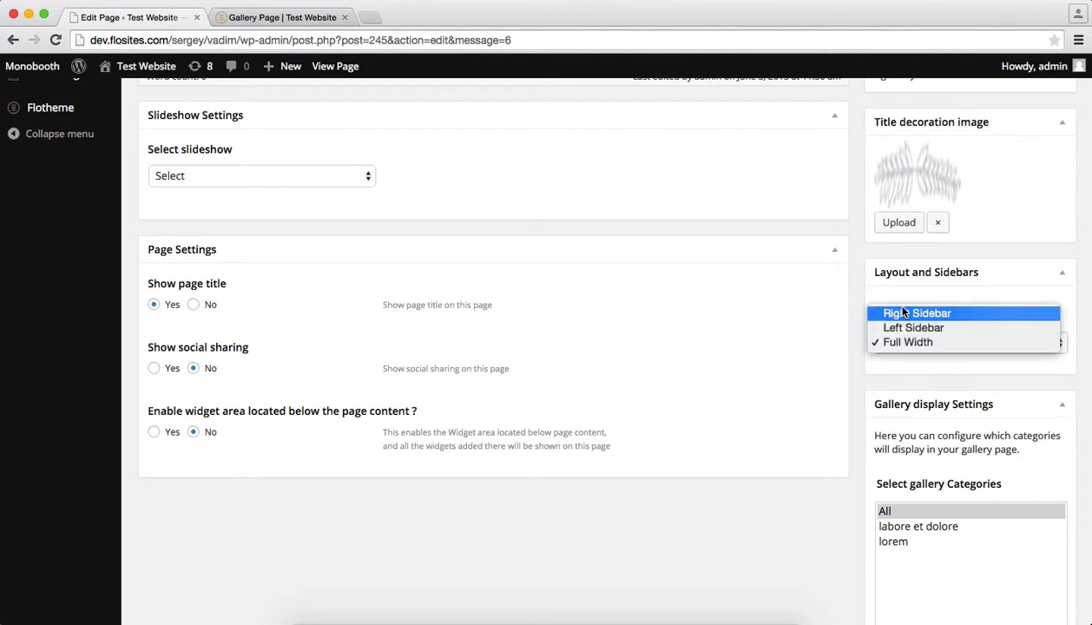
{"action": "mouse_move", "coordinate": [897, 347]}
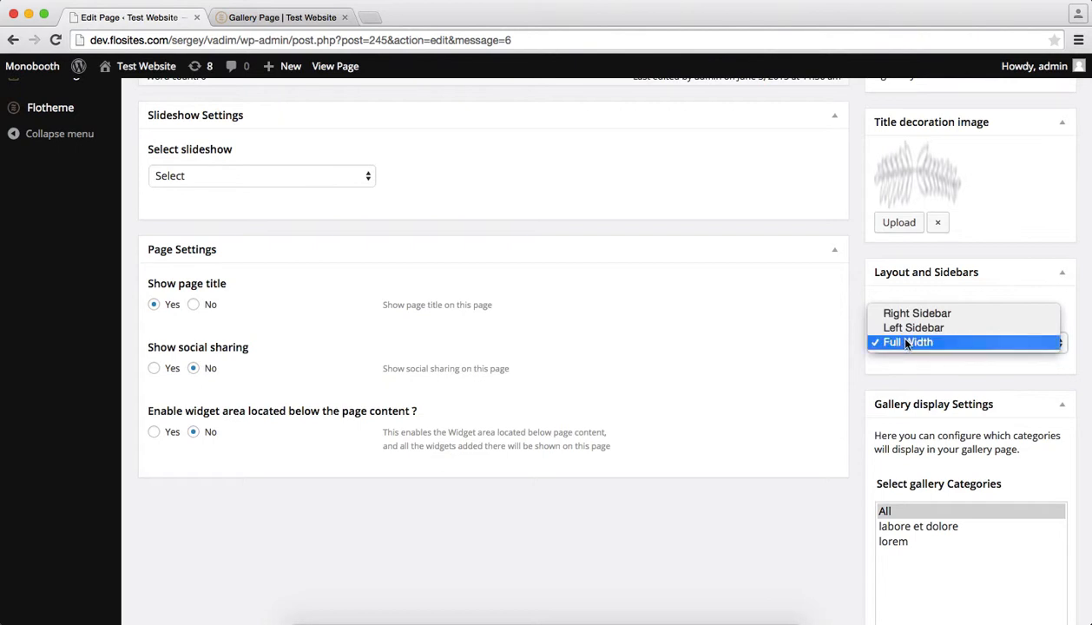
{"action": "left_click", "coordinate": [908, 342]}
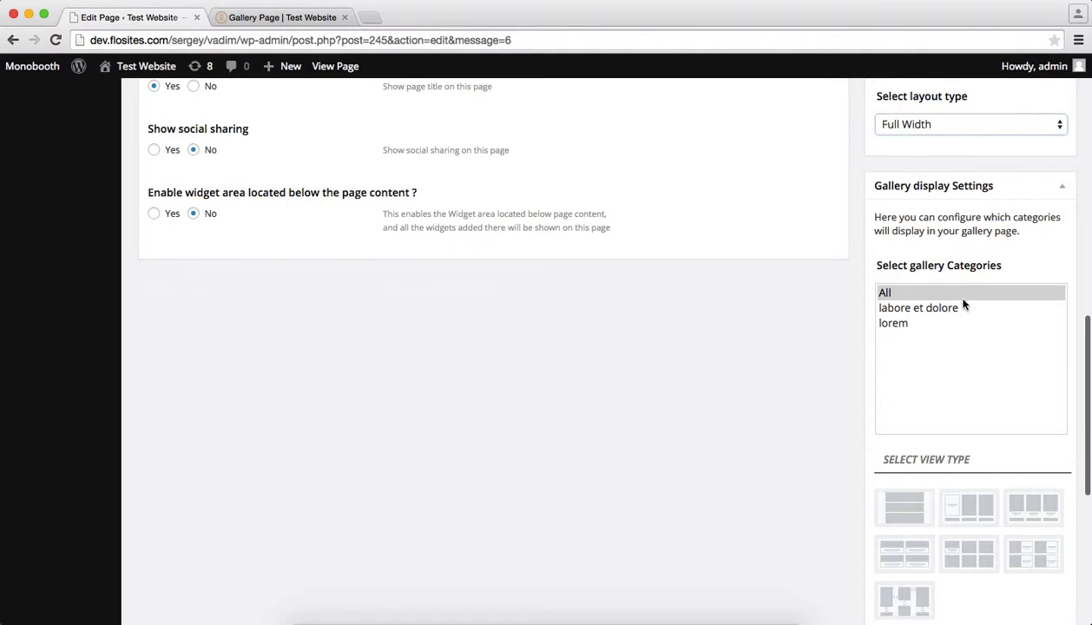
{"action": "left_click", "coordinate": [919, 308]}
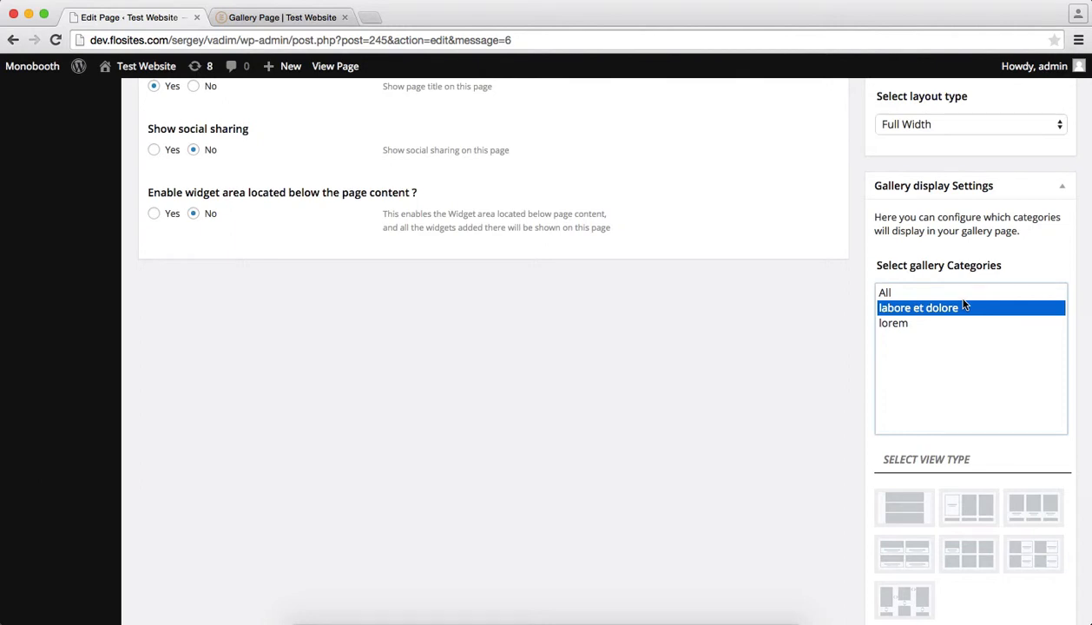
{"action": "left_click", "coordinate": [279, 17]}
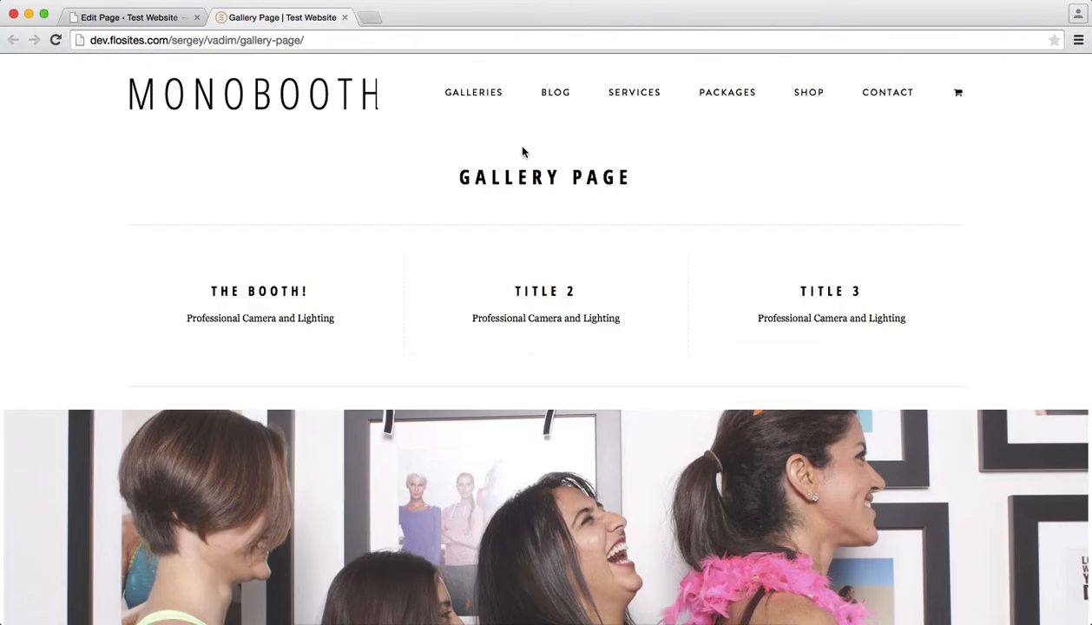
{"action": "mouse_move", "coordinate": [473, 92]}
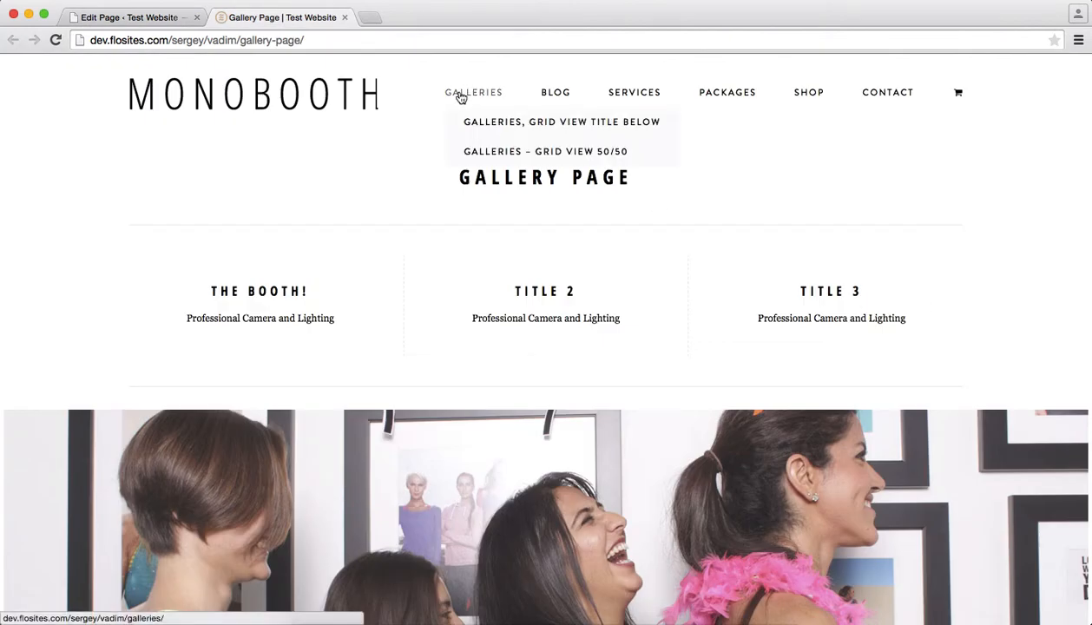
{"action": "mouse_move", "coordinate": [570, 122]}
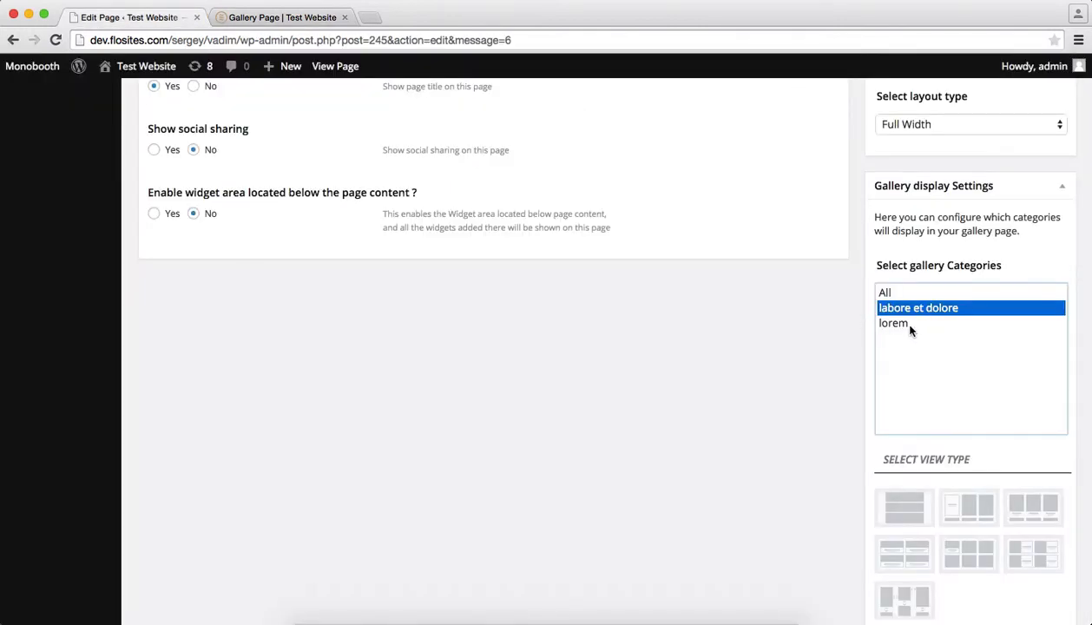
{"action": "mouse_move", "coordinate": [954, 295]}
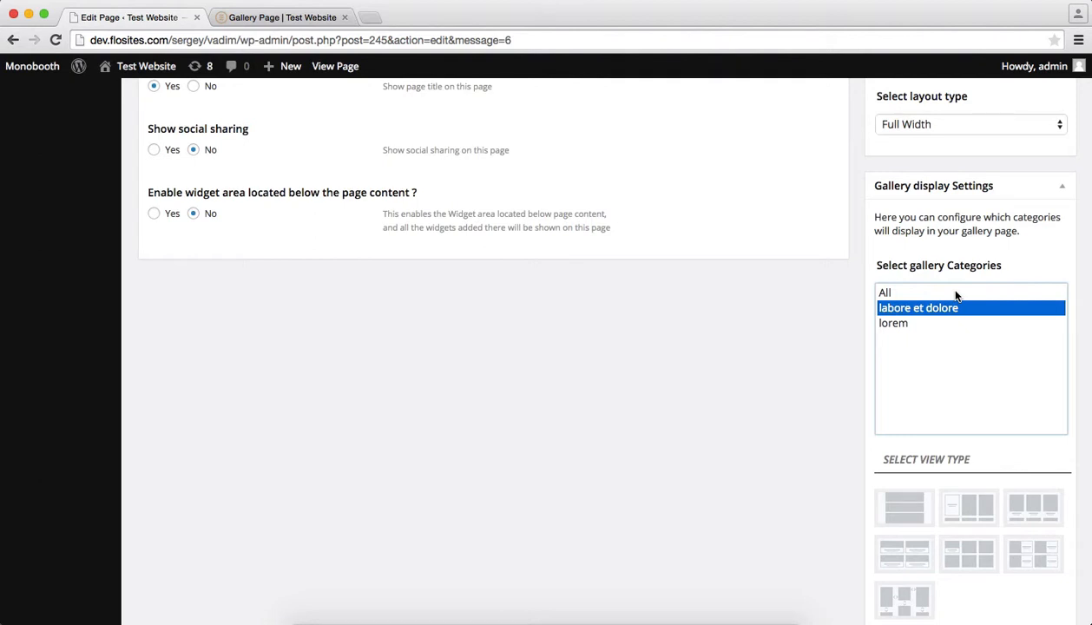
{"action": "left_click", "coordinate": [885, 292]}
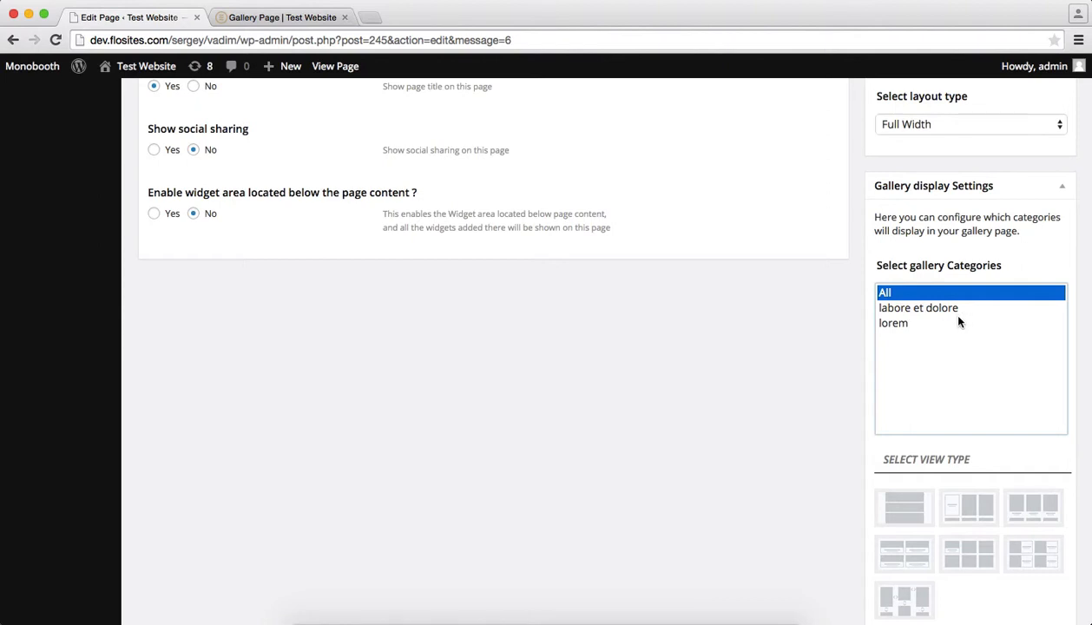
{"action": "scroll", "scroll_direction": "down", "scroll_amount": 3}
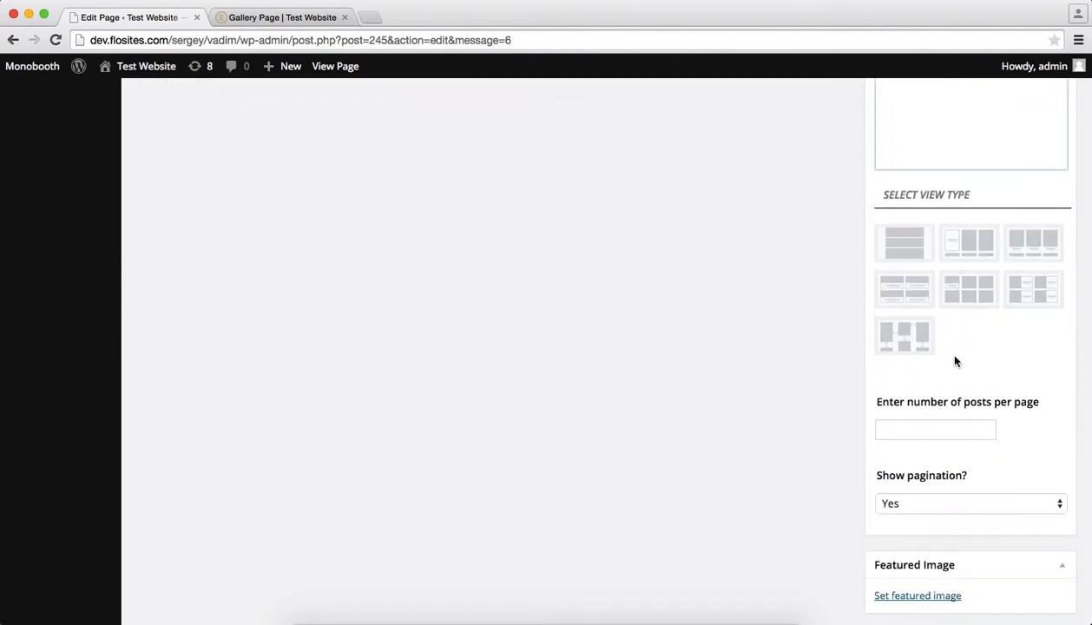
Choose the stacked rows view type with 3 posts per page and pagination set to No
{"action": "left_click", "coordinate": [904, 242]}
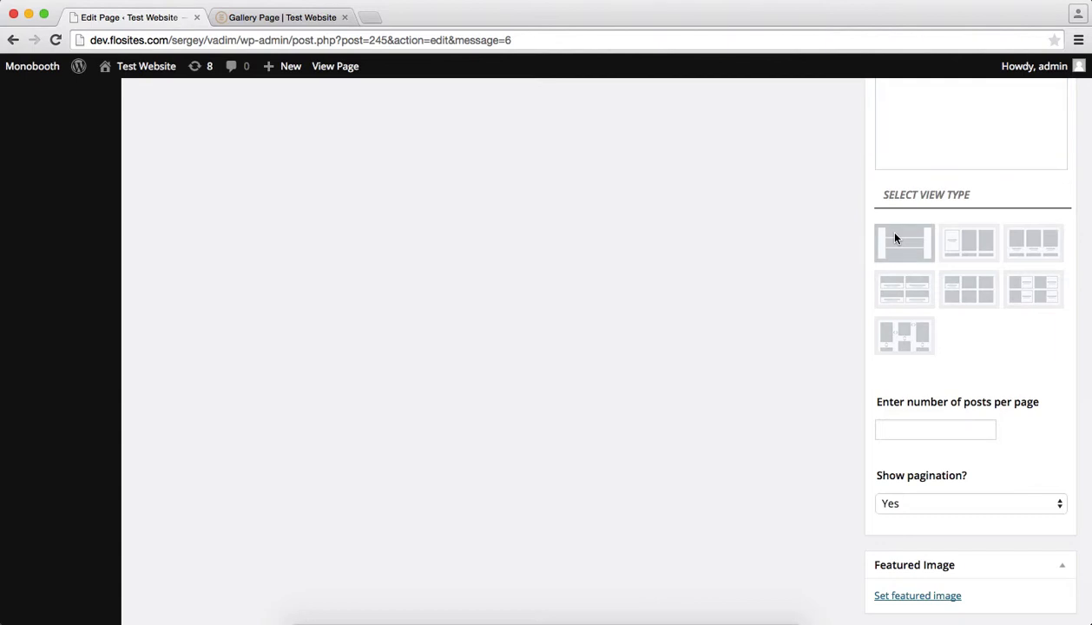
{"action": "left_click", "coordinate": [904, 243]}
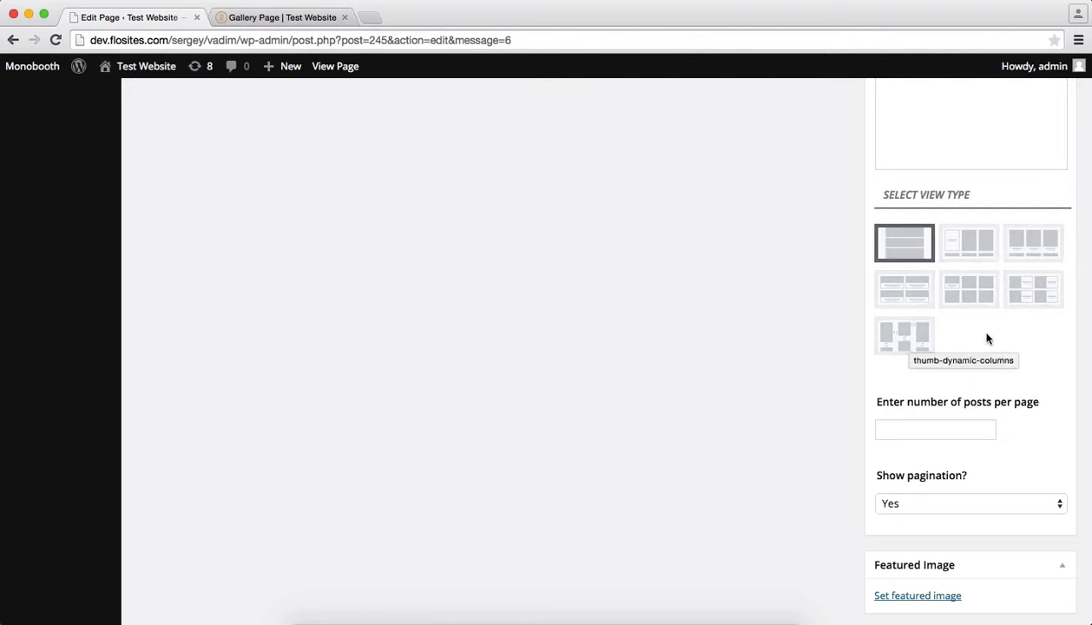
{"action": "mouse_move", "coordinate": [936, 270]}
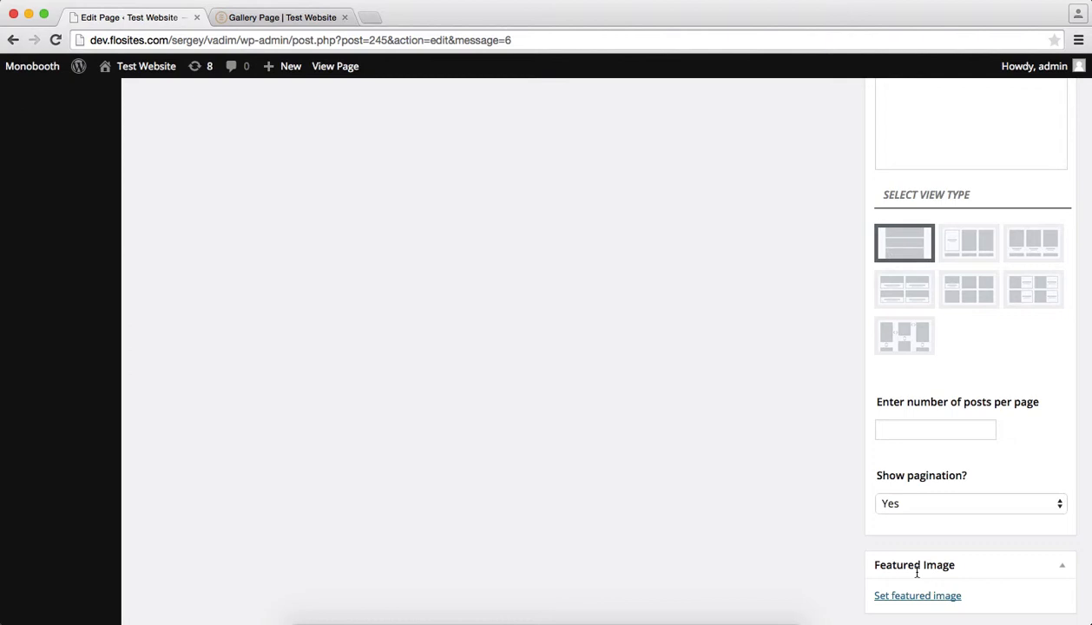
{"action": "left_click", "coordinate": [935, 430]}
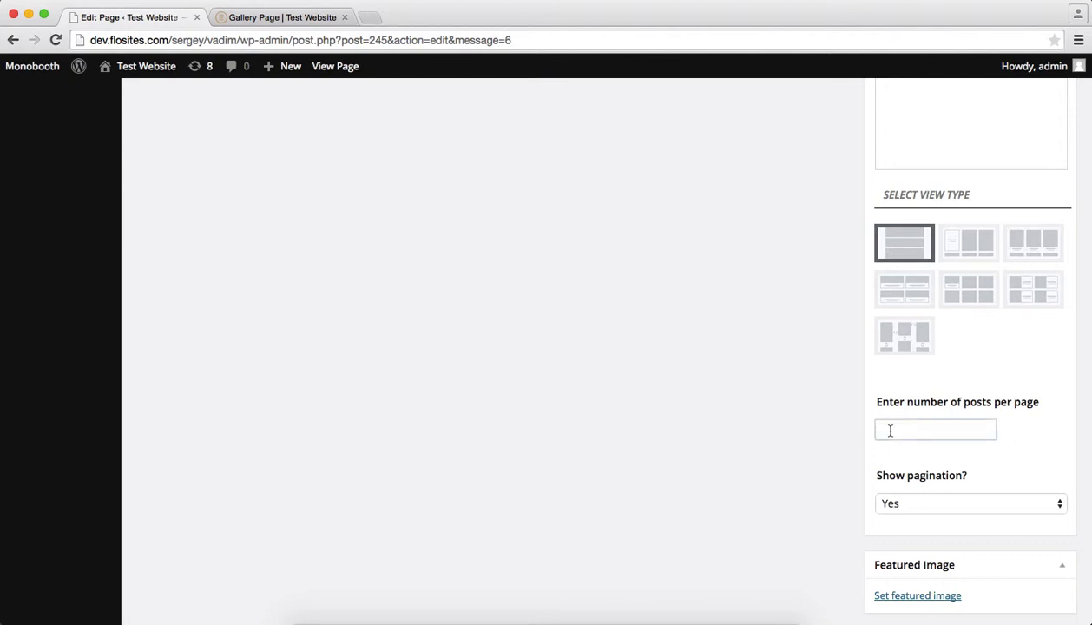
{"action": "type", "text": "3"}
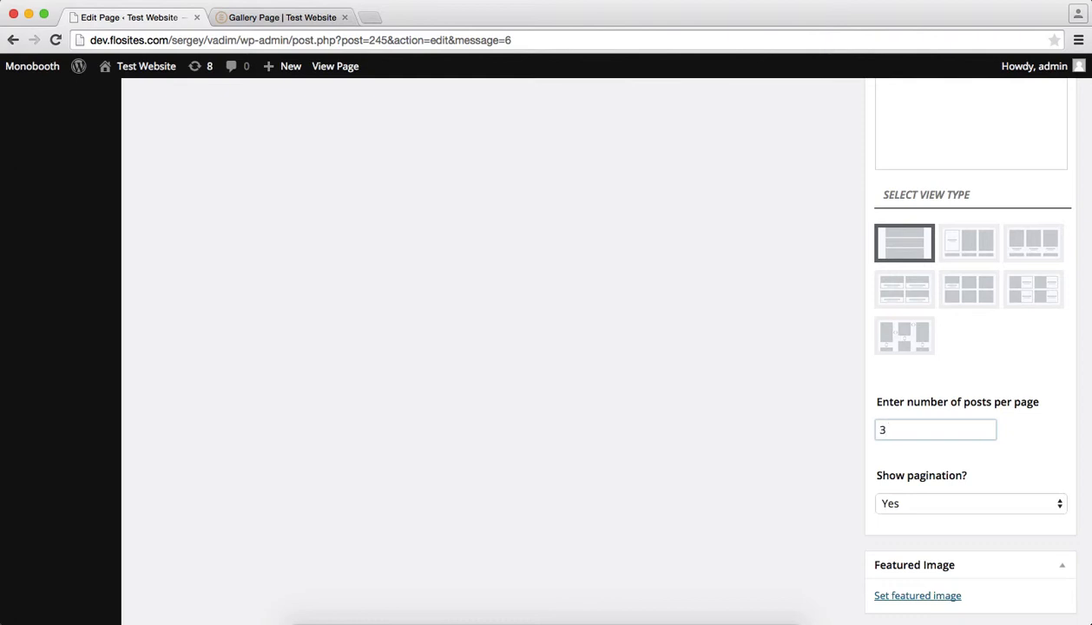
{"action": "mouse_move", "coordinate": [972, 516]}
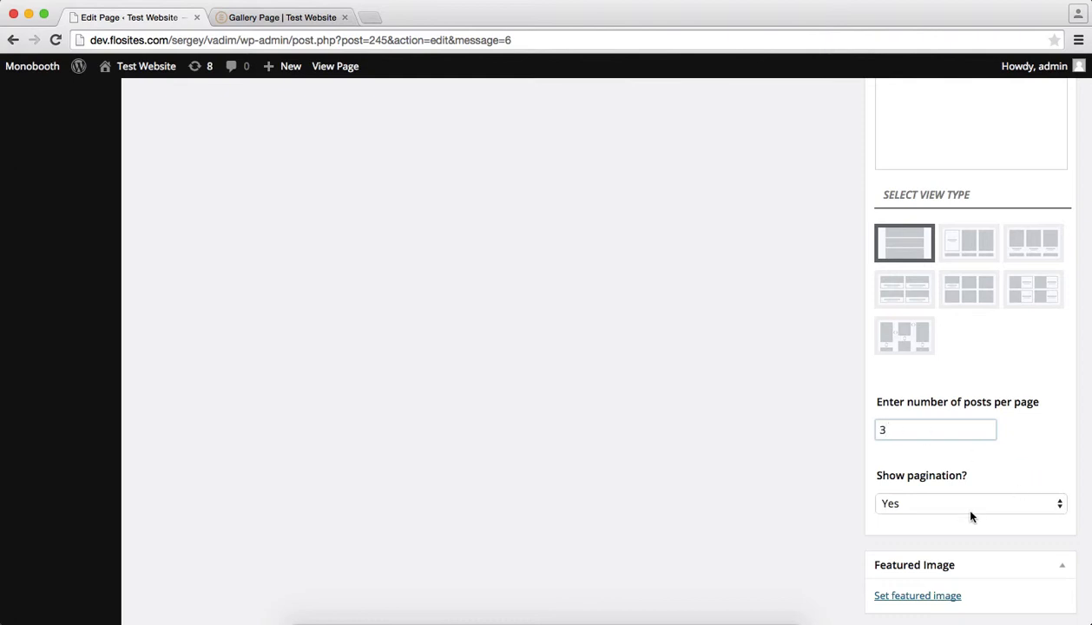
{"action": "left_click", "coordinate": [969, 504]}
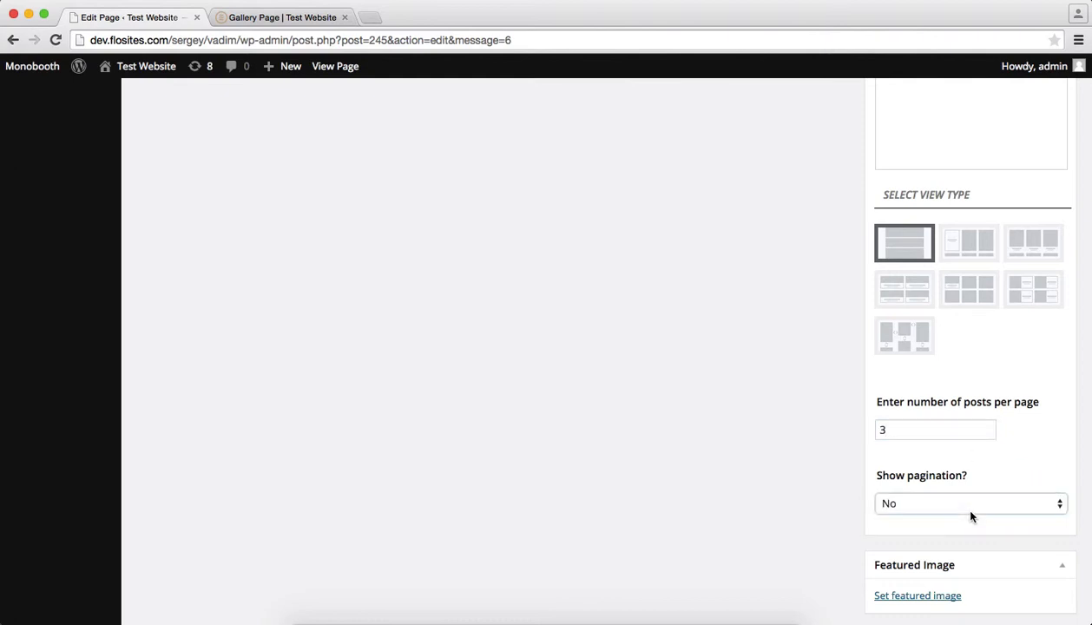
{"action": "left_click", "coordinate": [970, 503]}
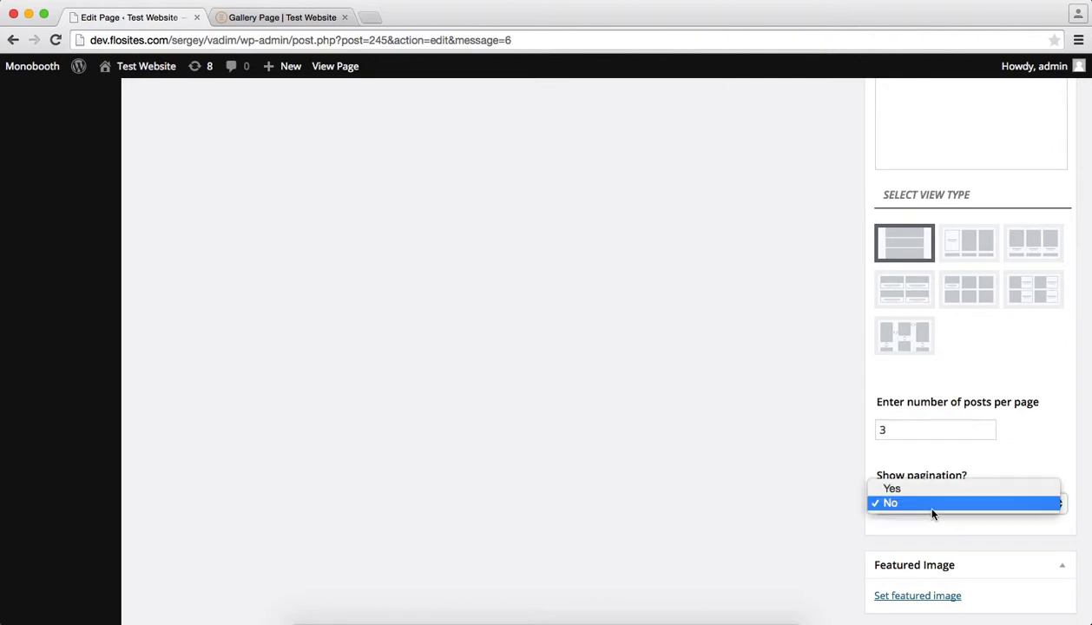
{"action": "left_click", "coordinate": [892, 488]}
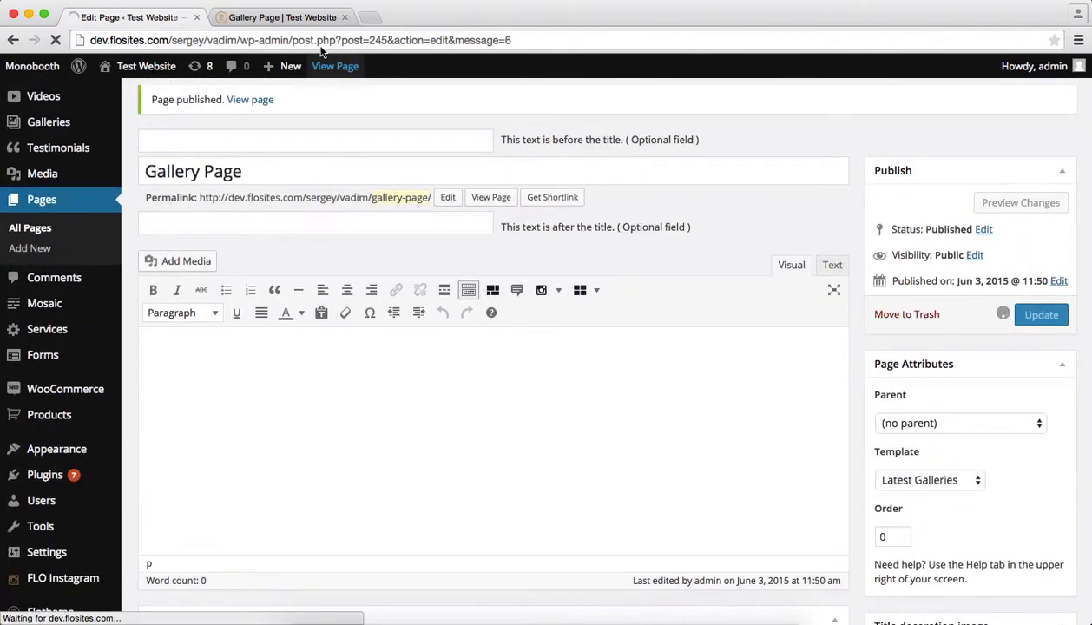
Review the live page's stacked single-image galleries and 1 of 4 pagination, then return to Edit Page
{"action": "left_click", "coordinate": [282, 17]}
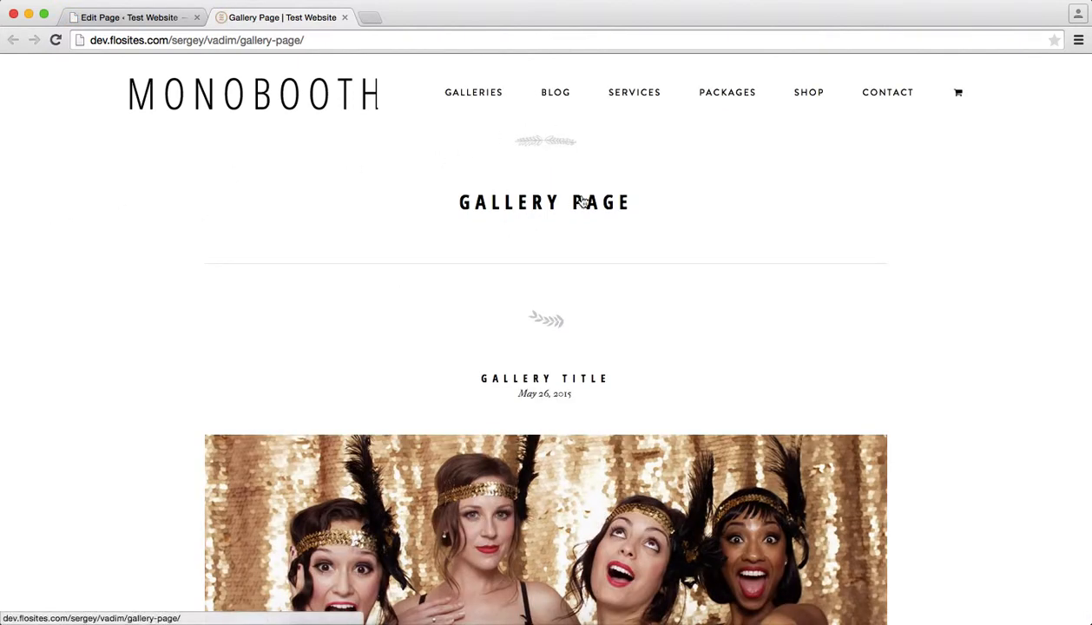
{"action": "mouse_move", "coordinate": [555, 141]}
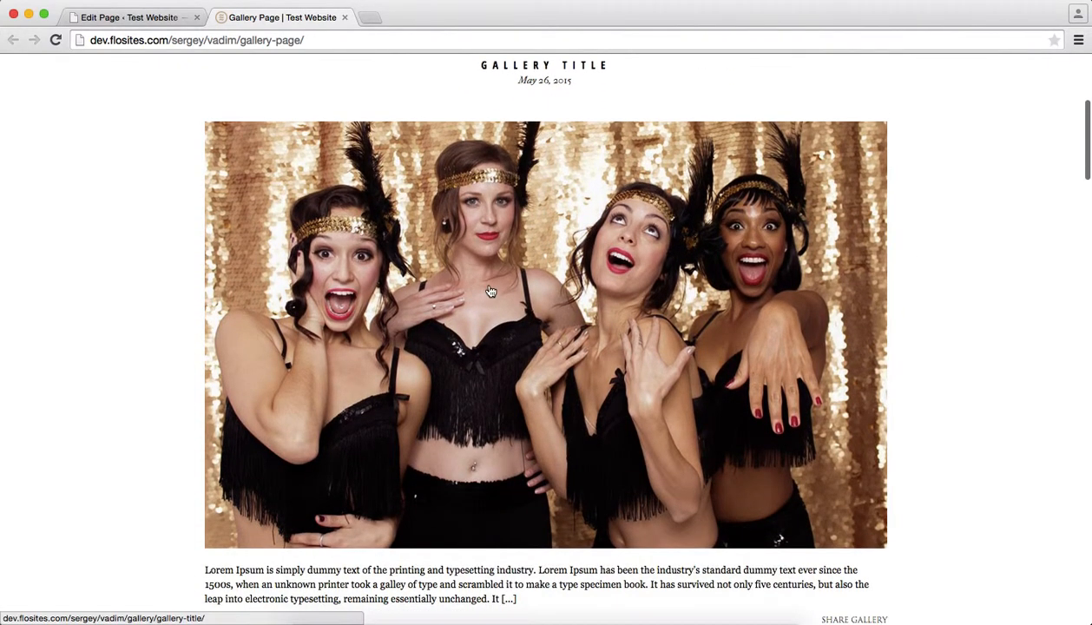
{"action": "scroll", "scroll_direction": "down", "scroll_amount": 3}
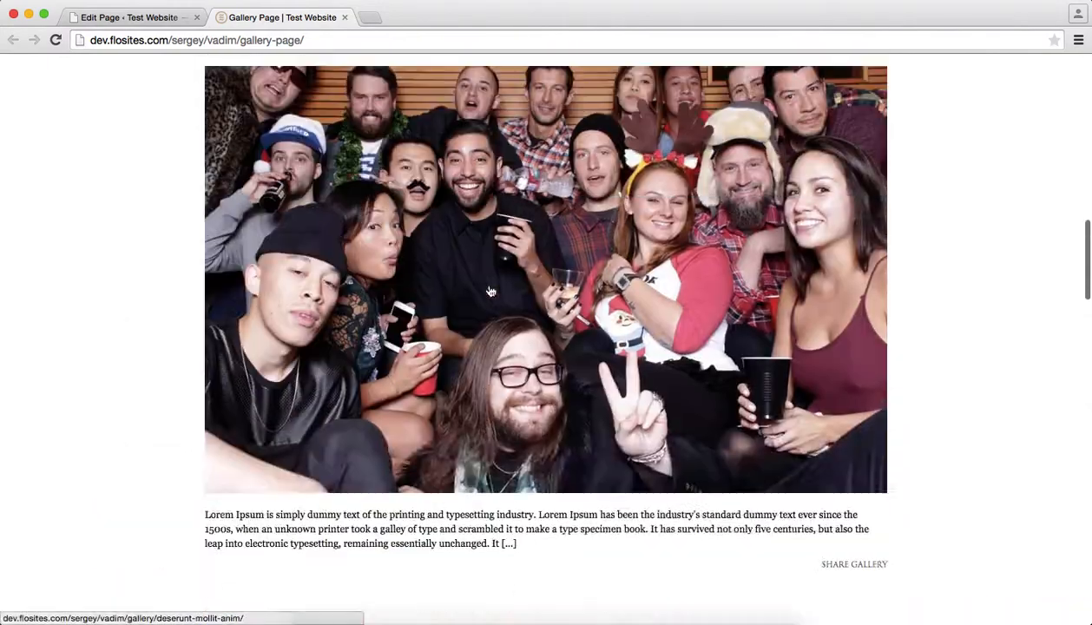
{"action": "left_click", "coordinate": [491, 291]}
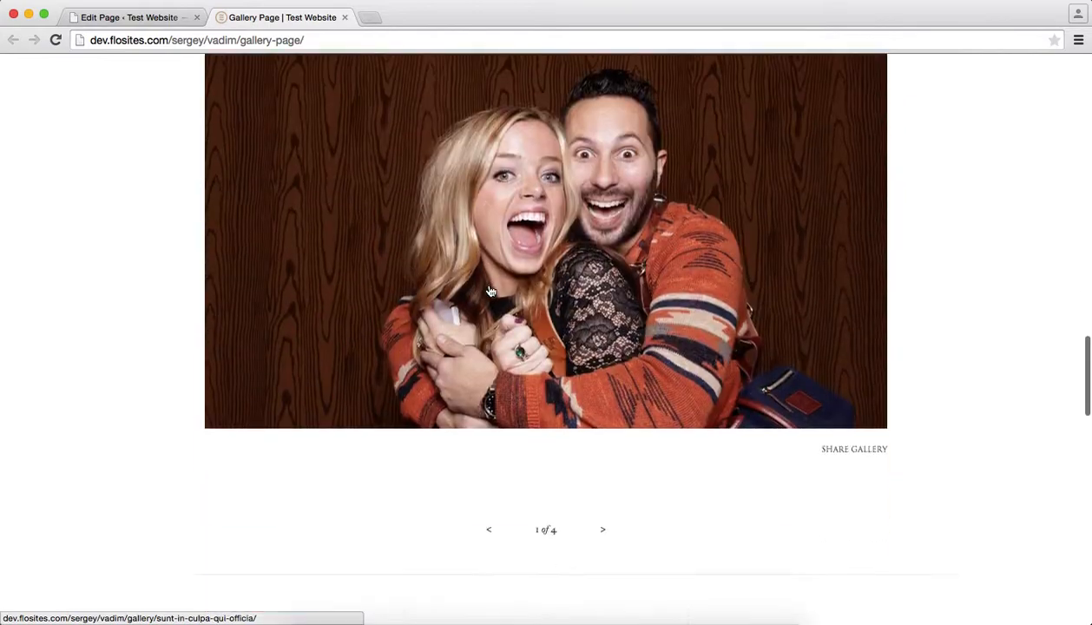
{"action": "scroll", "scroll_direction": "down", "scroll_amount": 3}
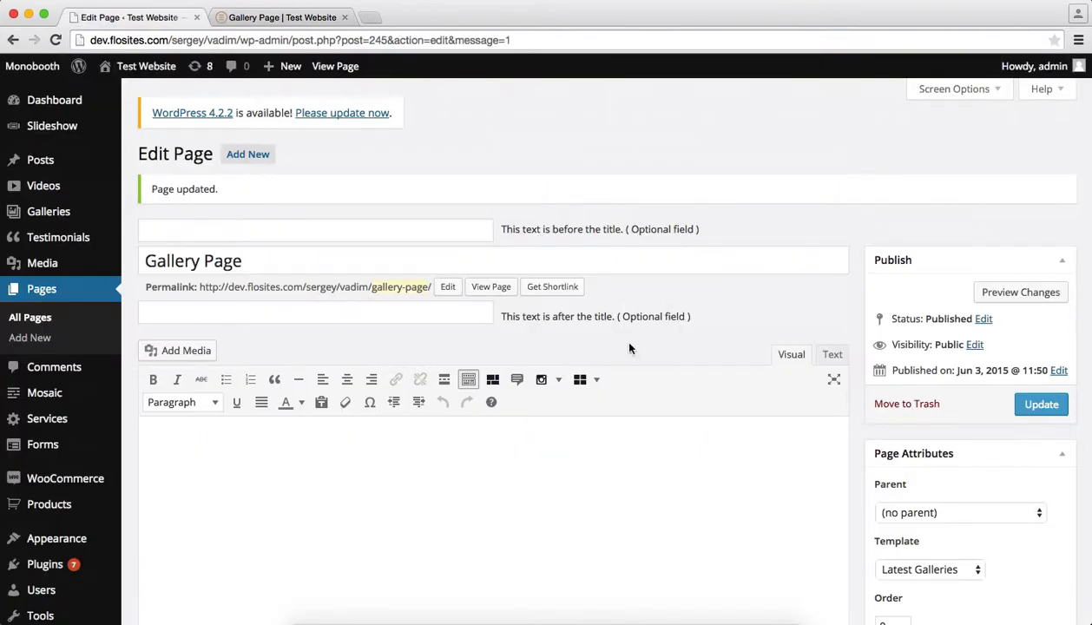
Try several gallery view types, including thumb-title-below, and settle on the grid view type
{"action": "scroll", "scroll_direction": "down", "scroll_amount": 3}
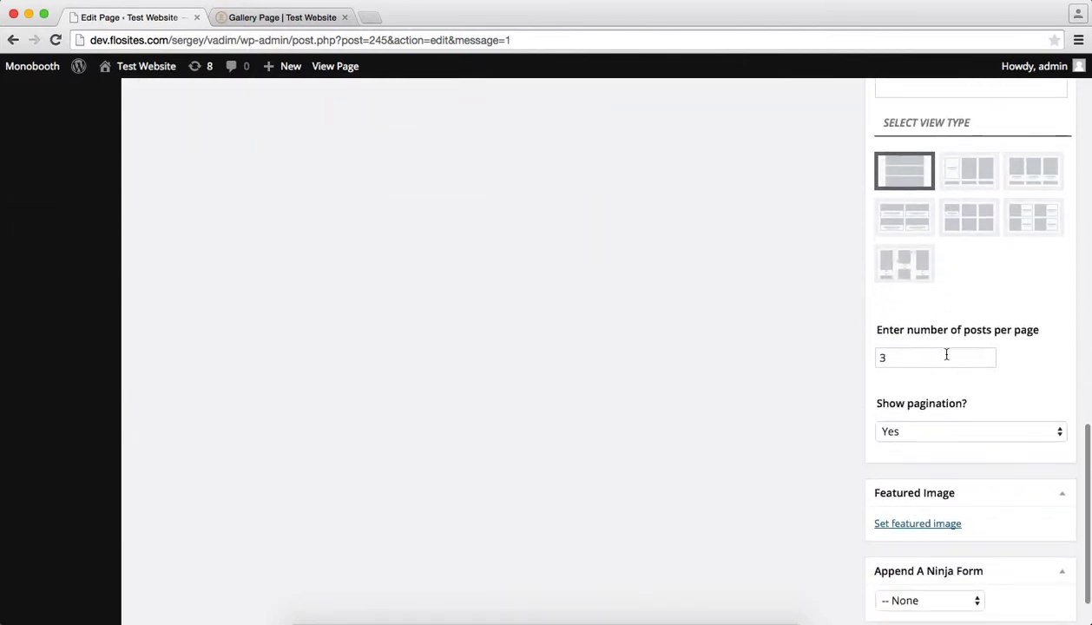
{"action": "left_click", "coordinate": [968, 170]}
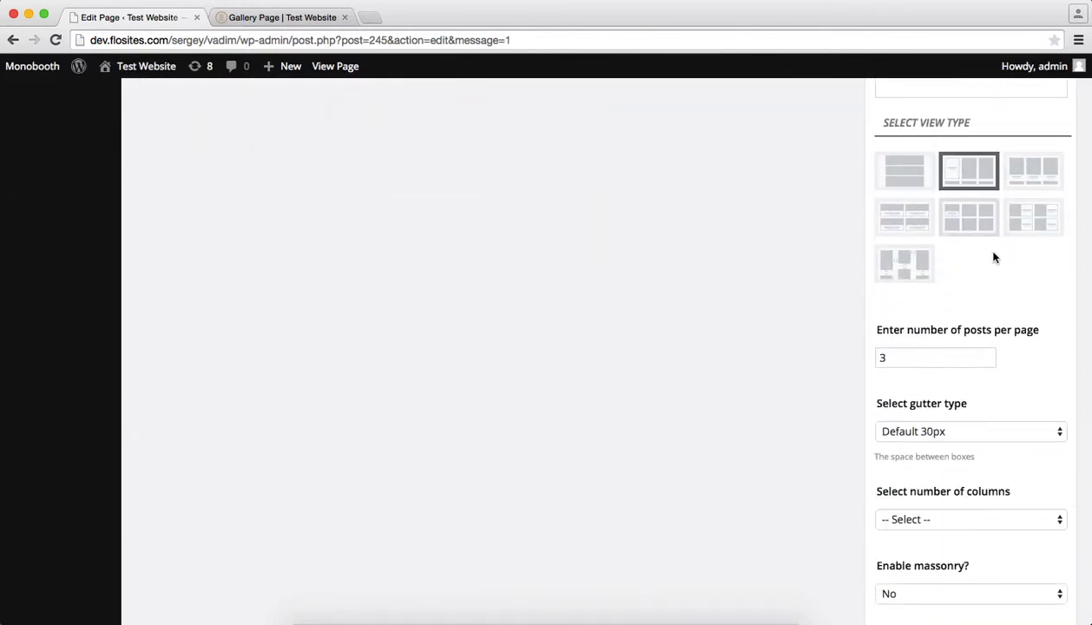
{"action": "scroll", "scroll_direction": "down", "scroll_amount": 3}
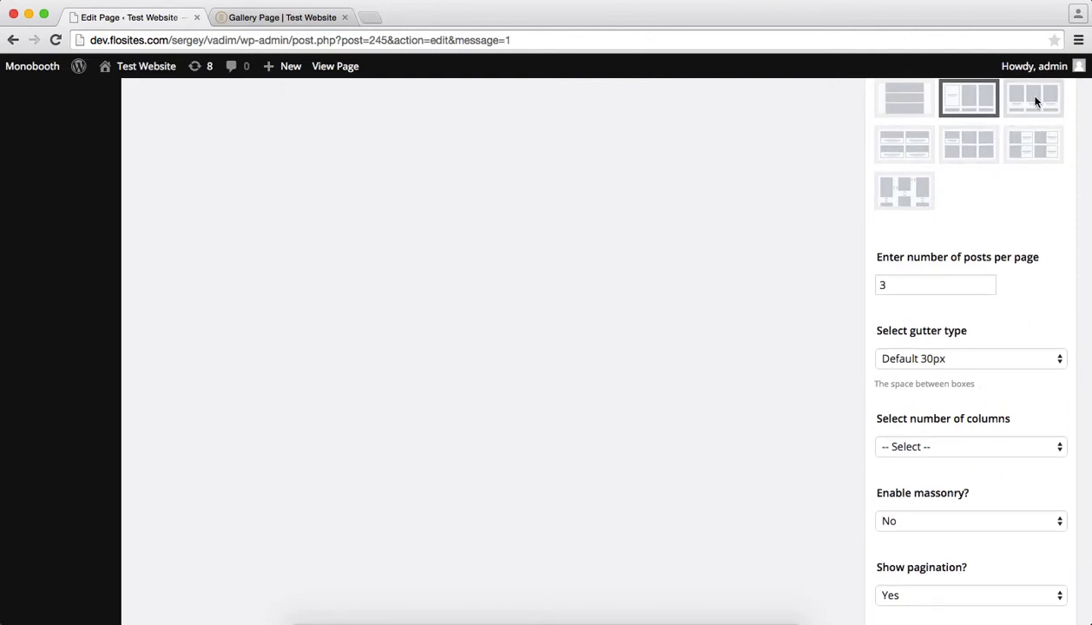
{"action": "left_click", "coordinate": [1033, 98]}
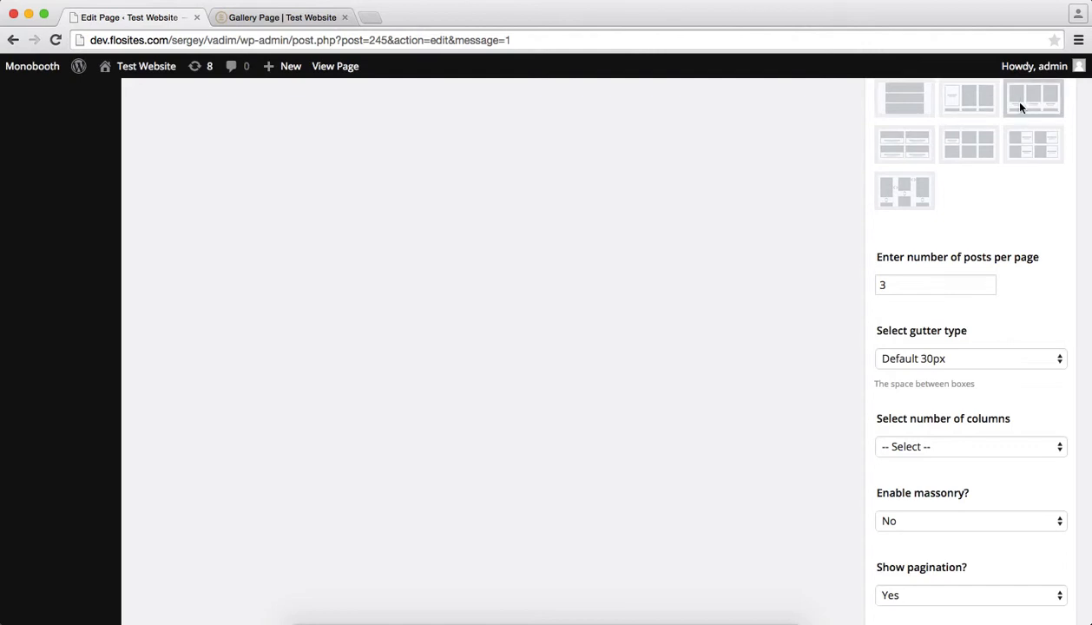
{"action": "mouse_move", "coordinate": [904, 144]}
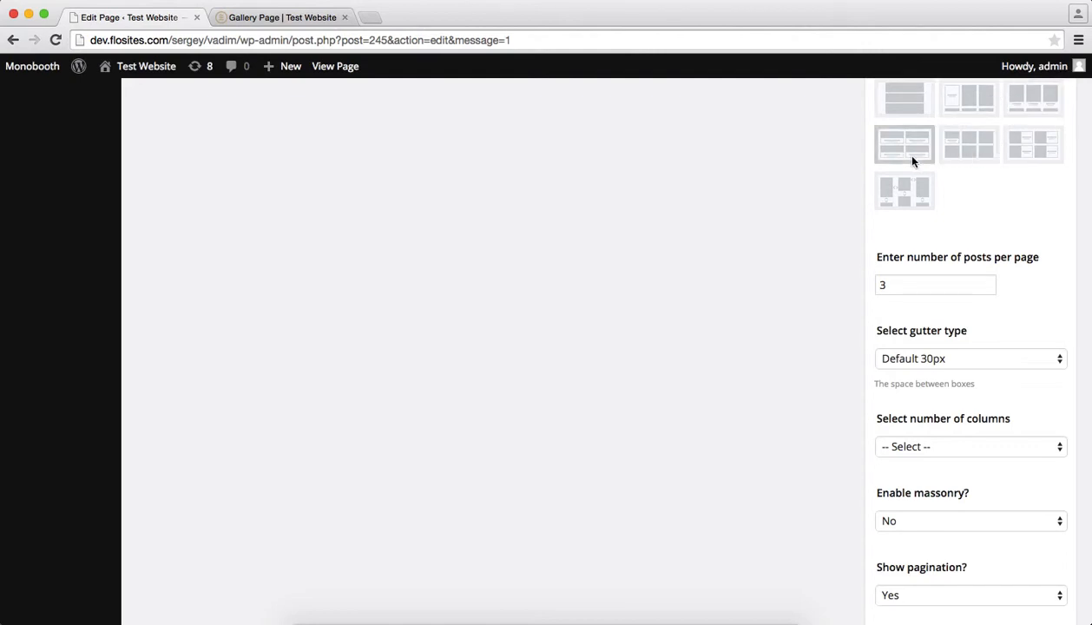
{"action": "left_click", "coordinate": [904, 144]}
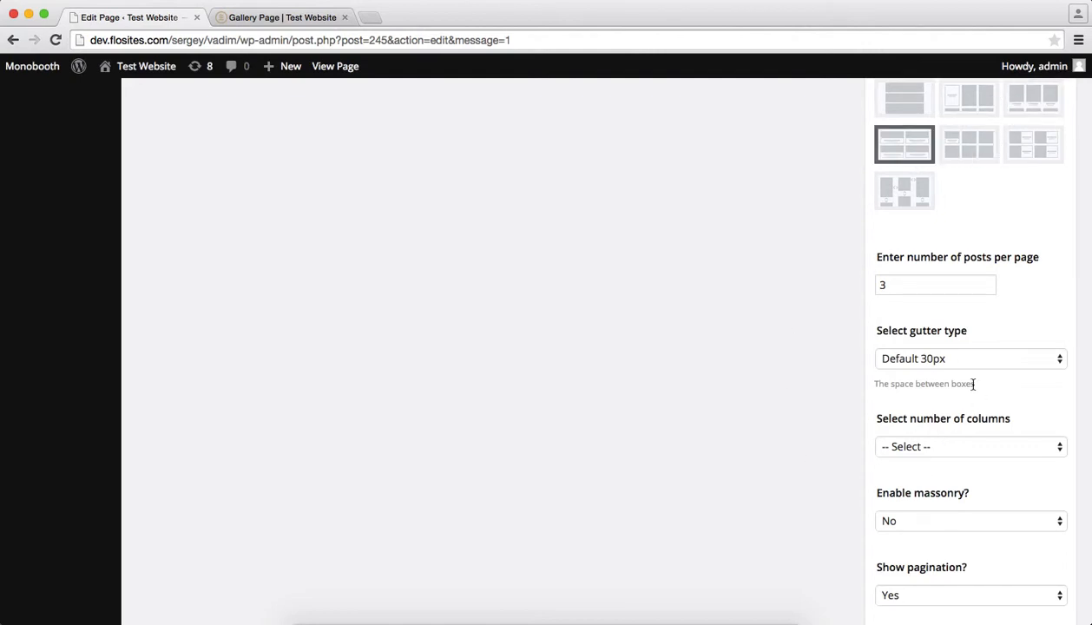
{"action": "scroll", "scroll_direction": "down", "scroll_amount": 3}
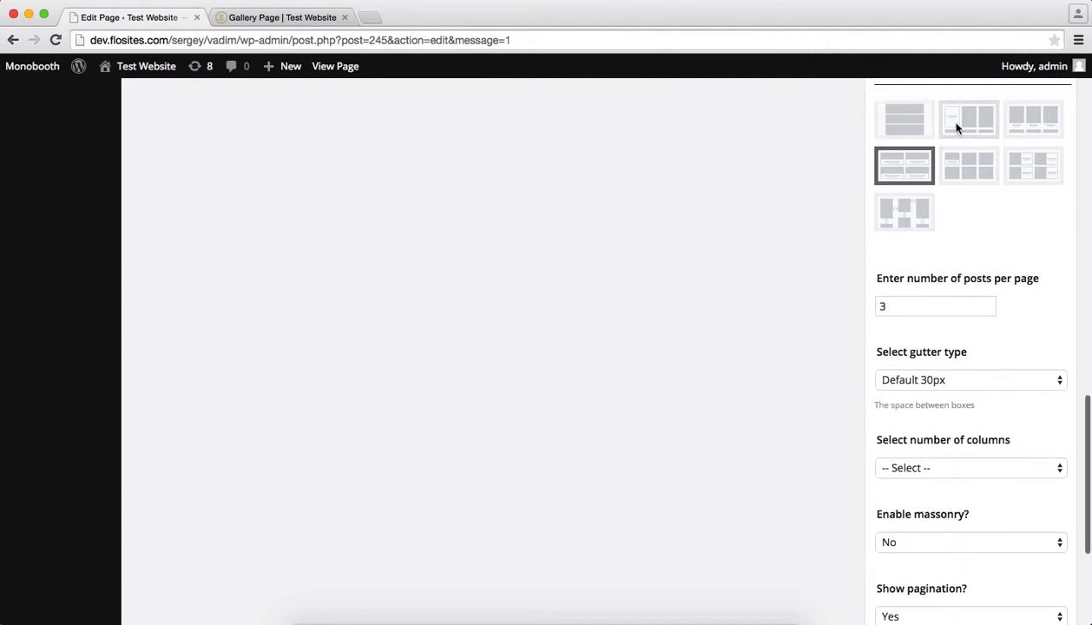
{"action": "mouse_move", "coordinate": [968, 119]}
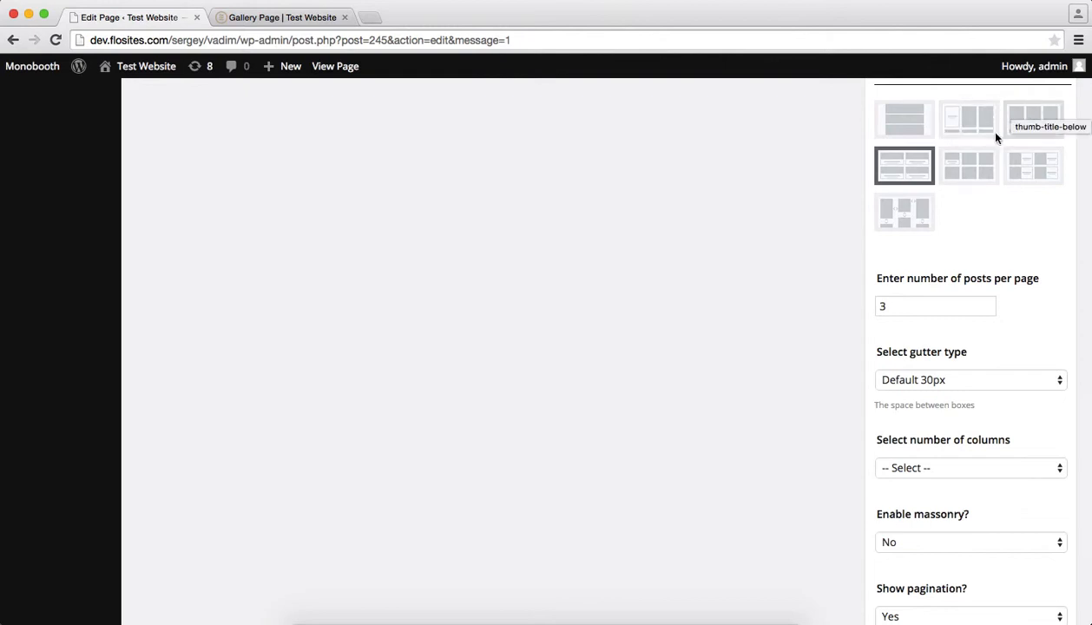
{"action": "mouse_move", "coordinate": [888, 178]}
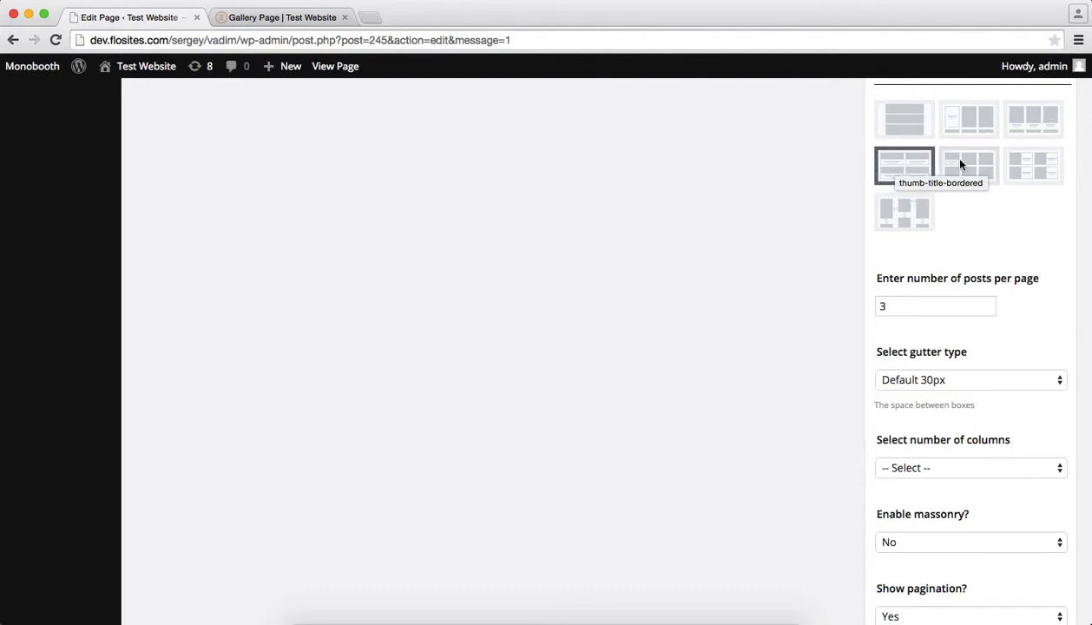
{"action": "mouse_move", "coordinate": [968, 166]}
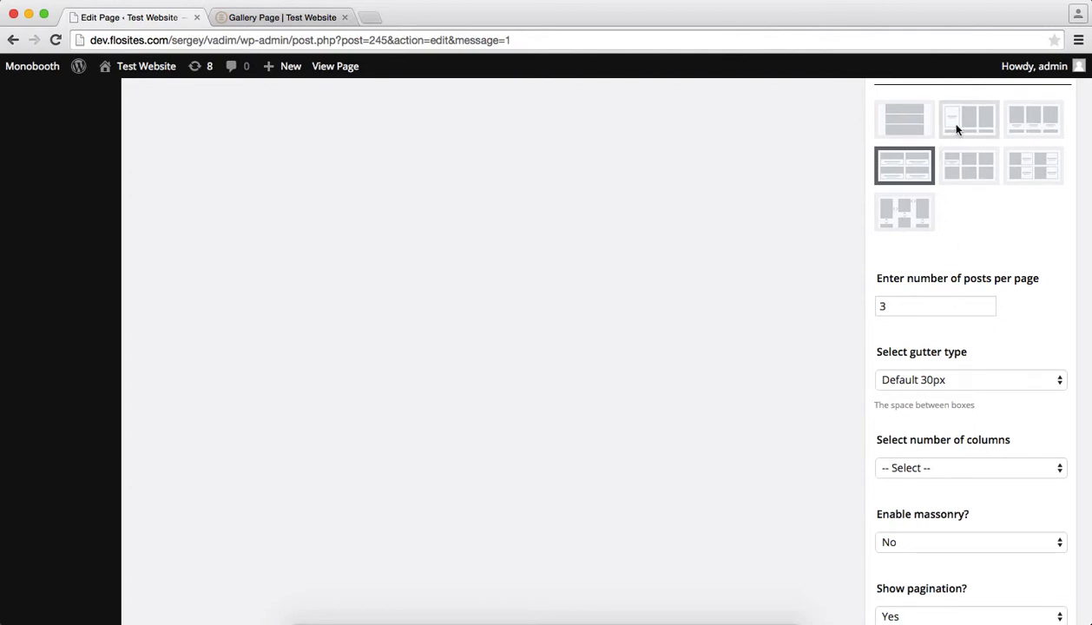
{"action": "left_click", "coordinate": [968, 119]}
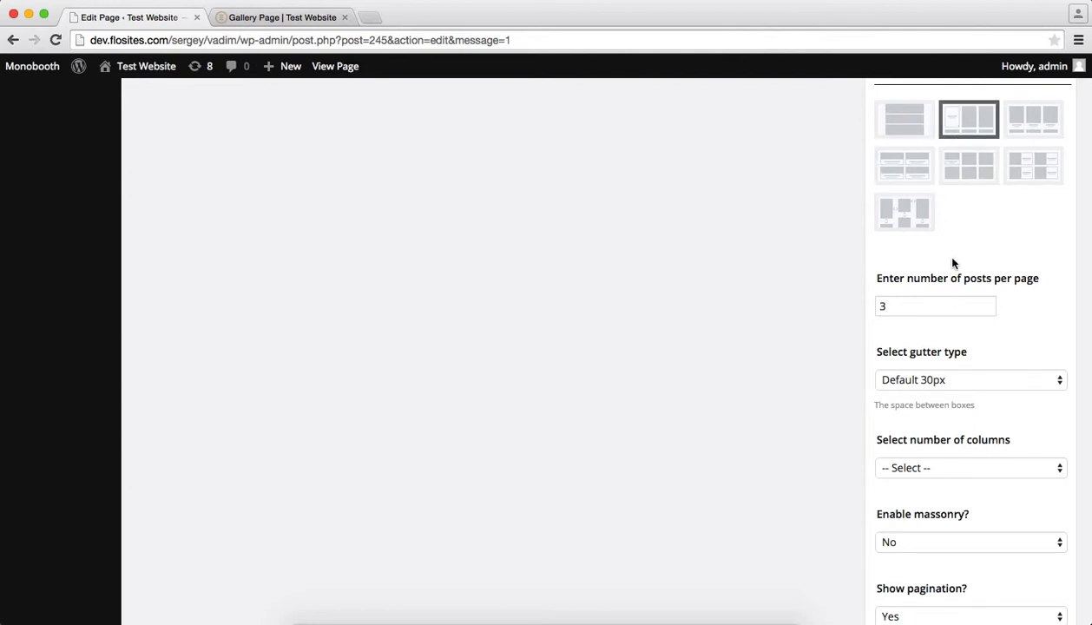
Set 9 posts per page, keep the default 30px gutter, and choose three columns
{"action": "left_click", "coordinate": [934, 305]}
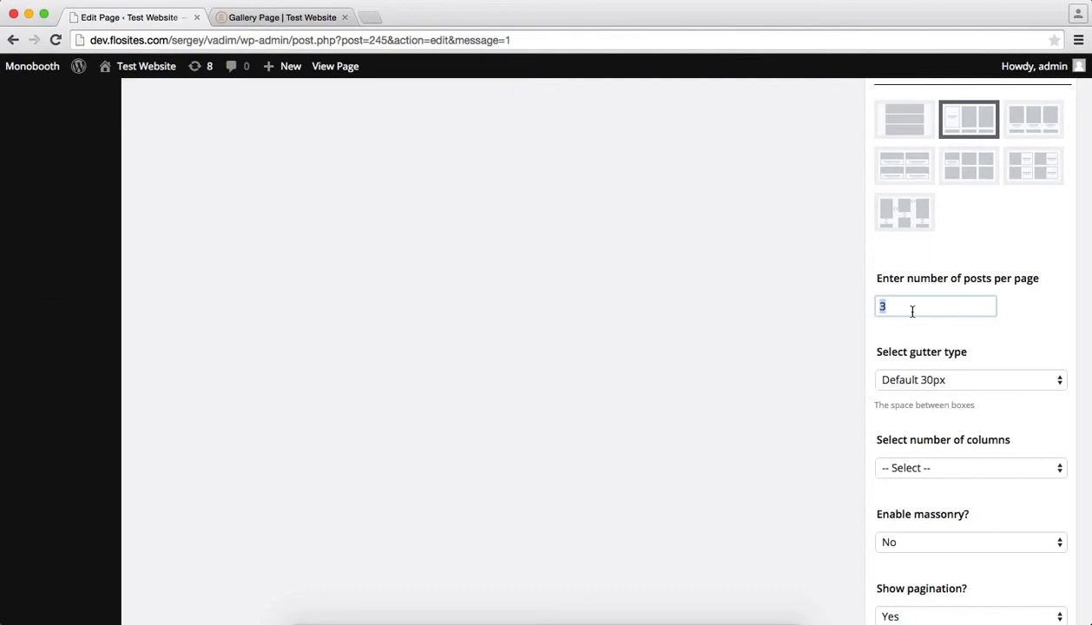
{"action": "type", "text": "9"}
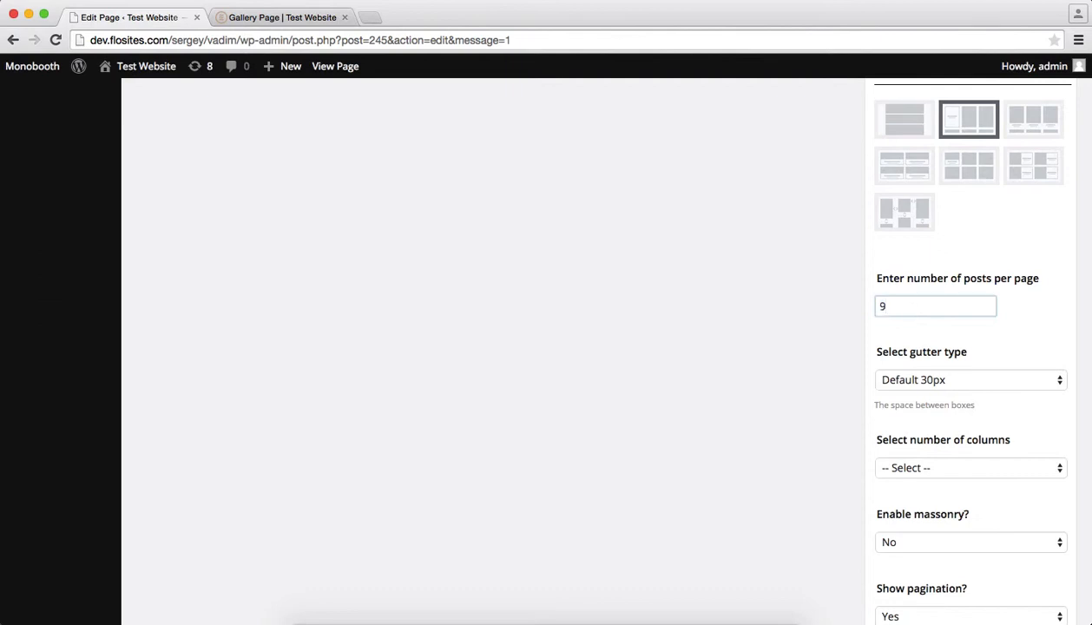
{"action": "left_click", "coordinate": [968, 379]}
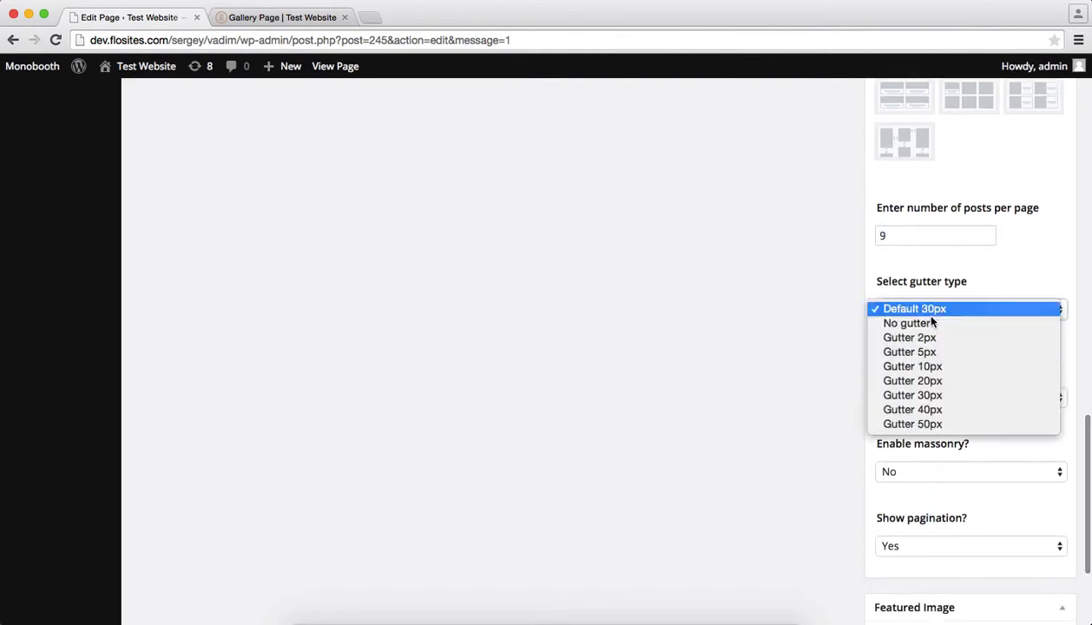
{"action": "left_click", "coordinate": [915, 309]}
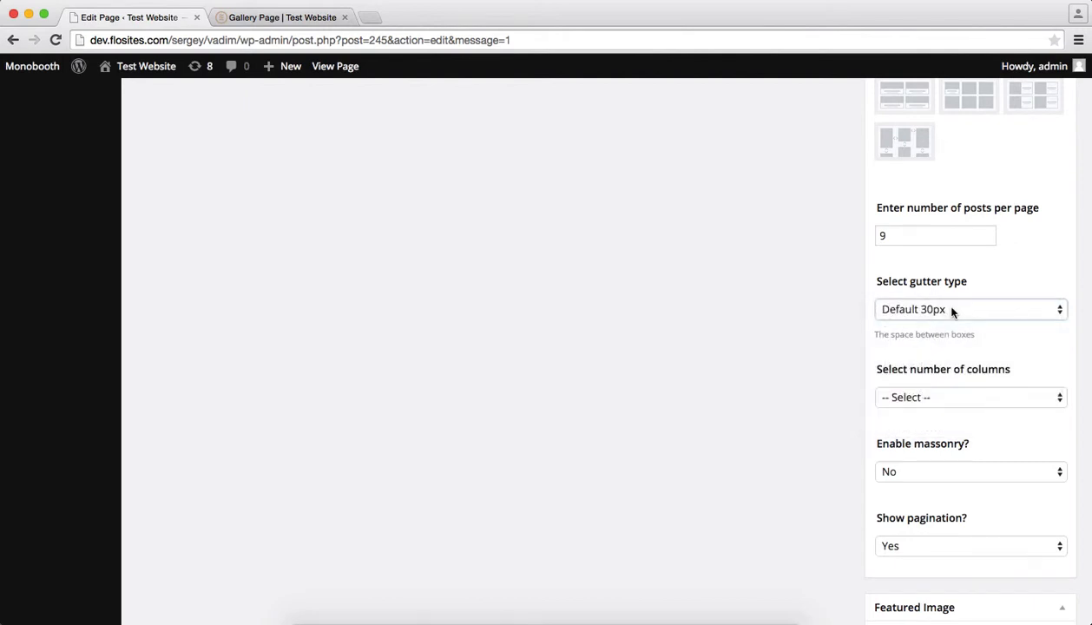
{"action": "mouse_move", "coordinate": [823, 390]}
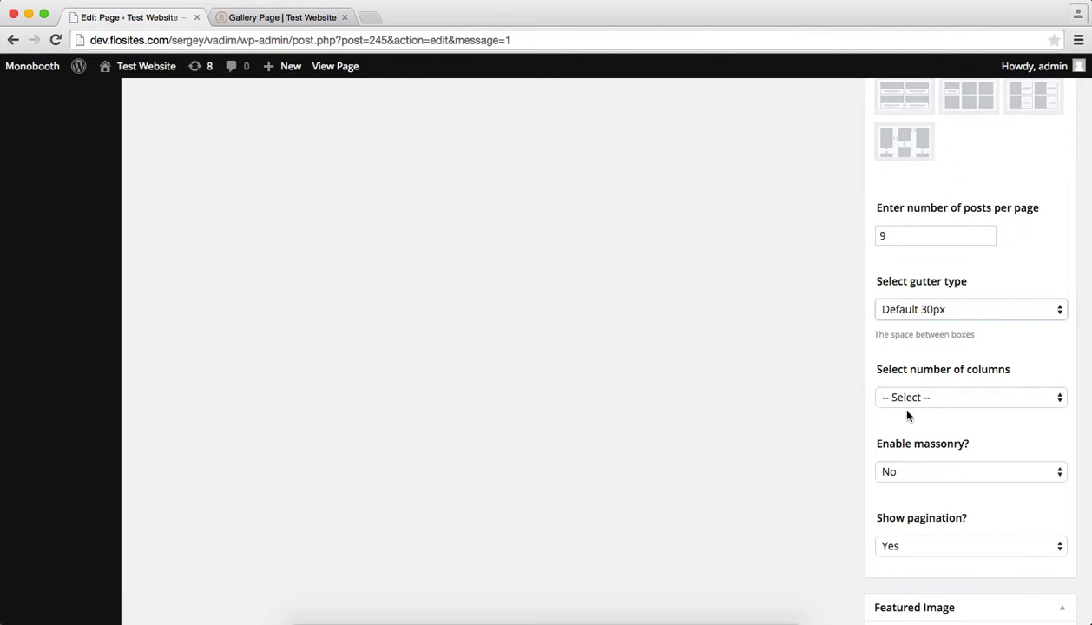
{"action": "left_click", "coordinate": [971, 396]}
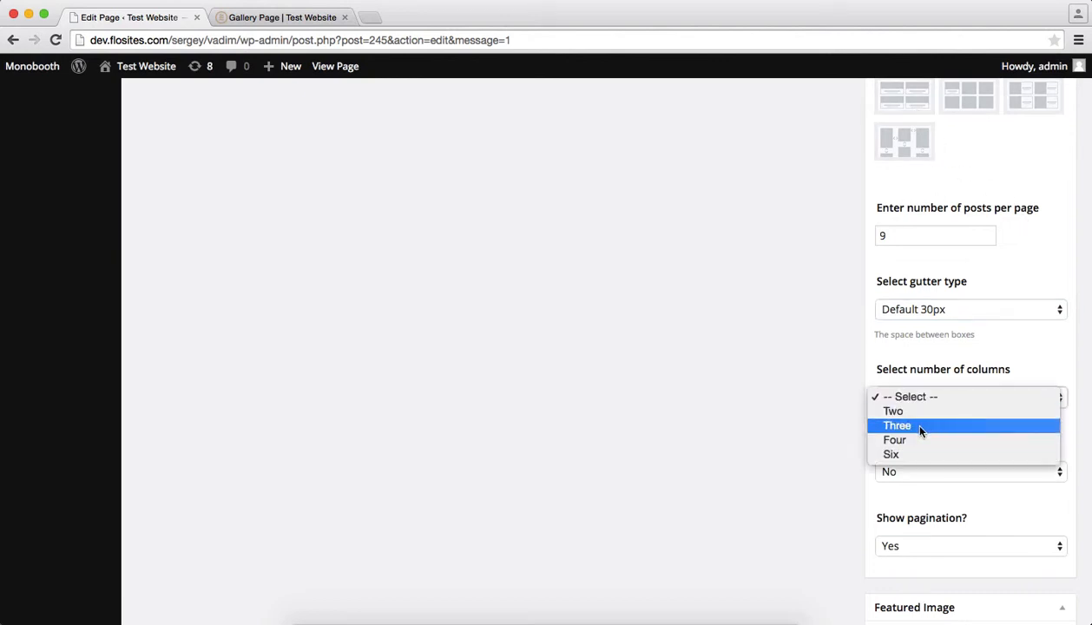
{"action": "left_click", "coordinate": [897, 425]}
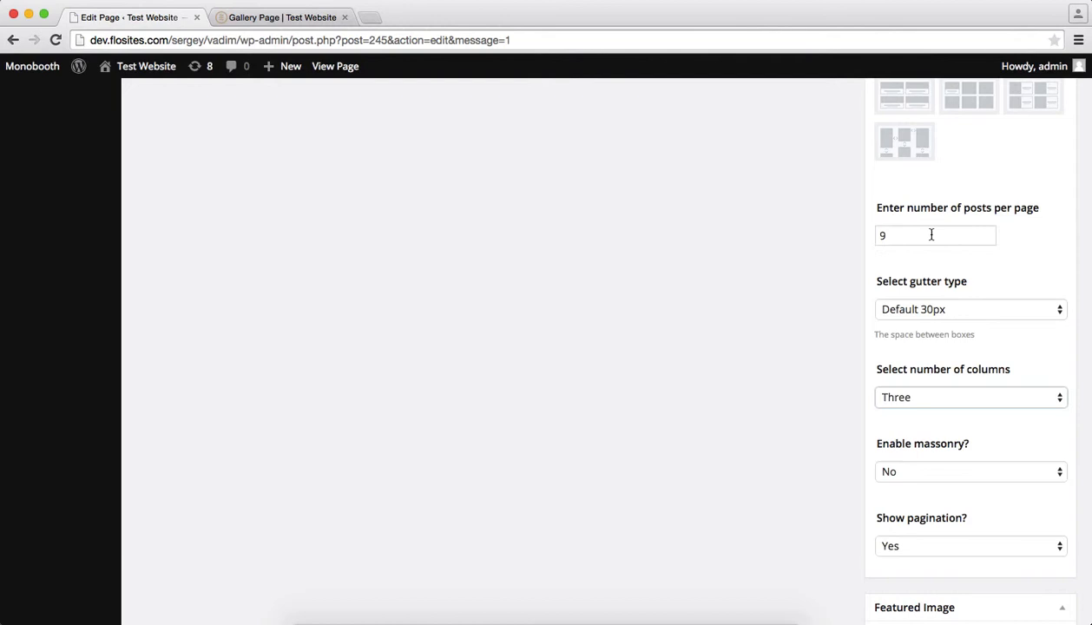
{"action": "mouse_move", "coordinate": [930, 439]}
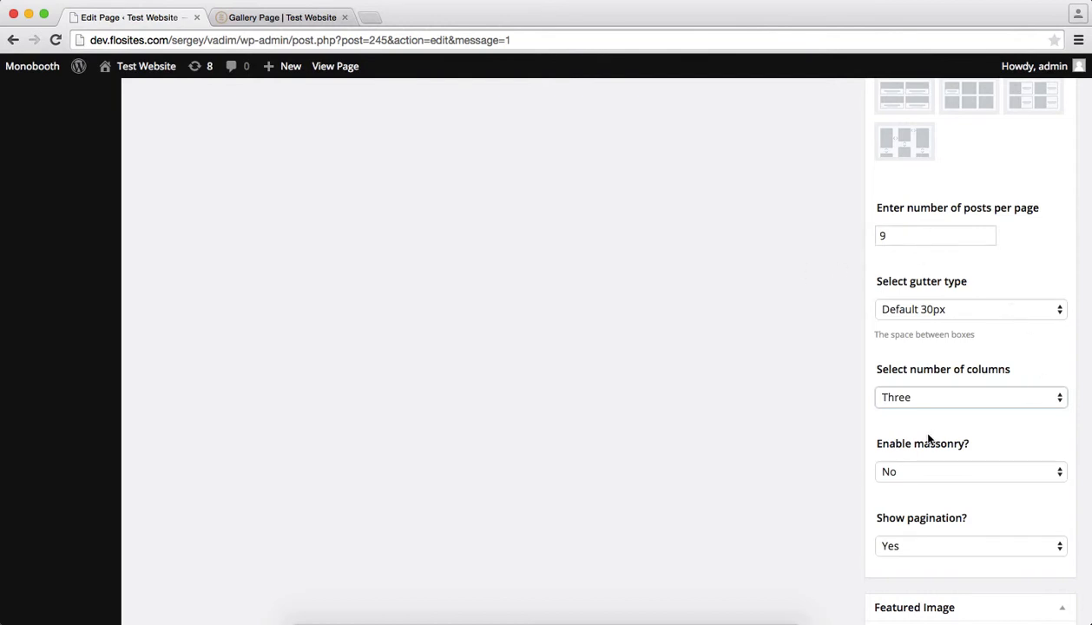
{"action": "scroll", "scroll_direction": "down", "scroll_amount": 3}
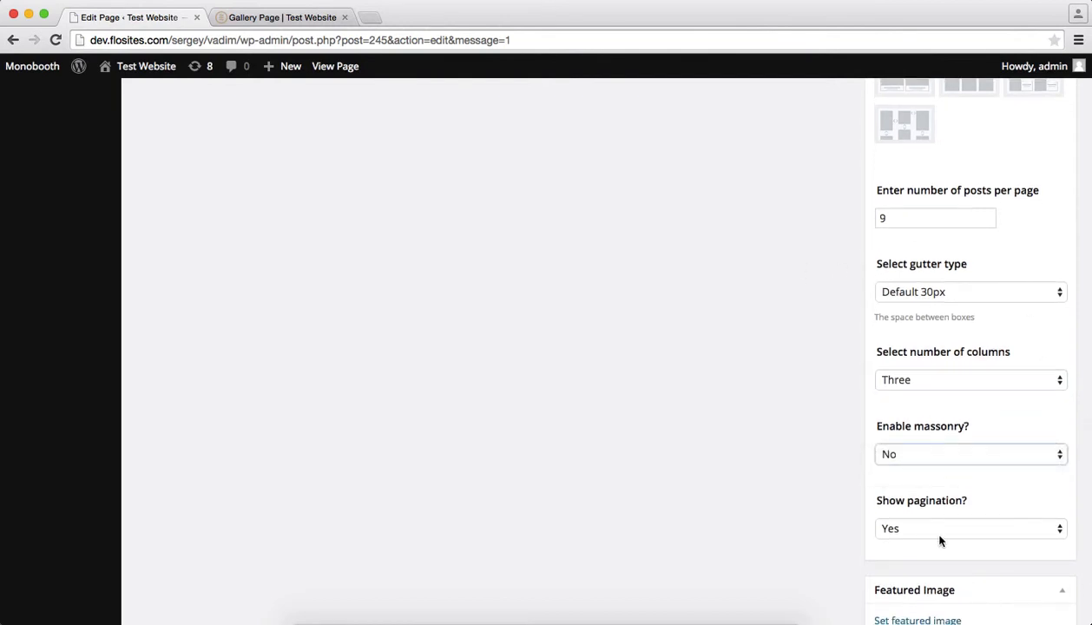
{"action": "scroll", "scroll_direction": "down", "scroll_amount": 3}
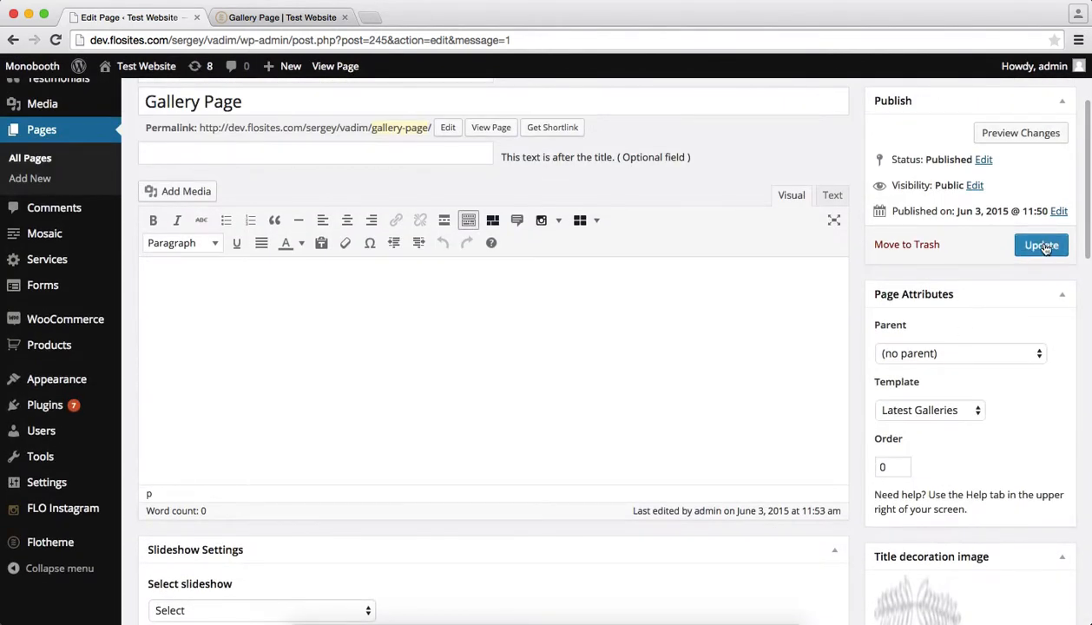
Update the page and check the three-column photo grid on the live Gallery Page
{"action": "left_click", "coordinate": [1041, 245]}
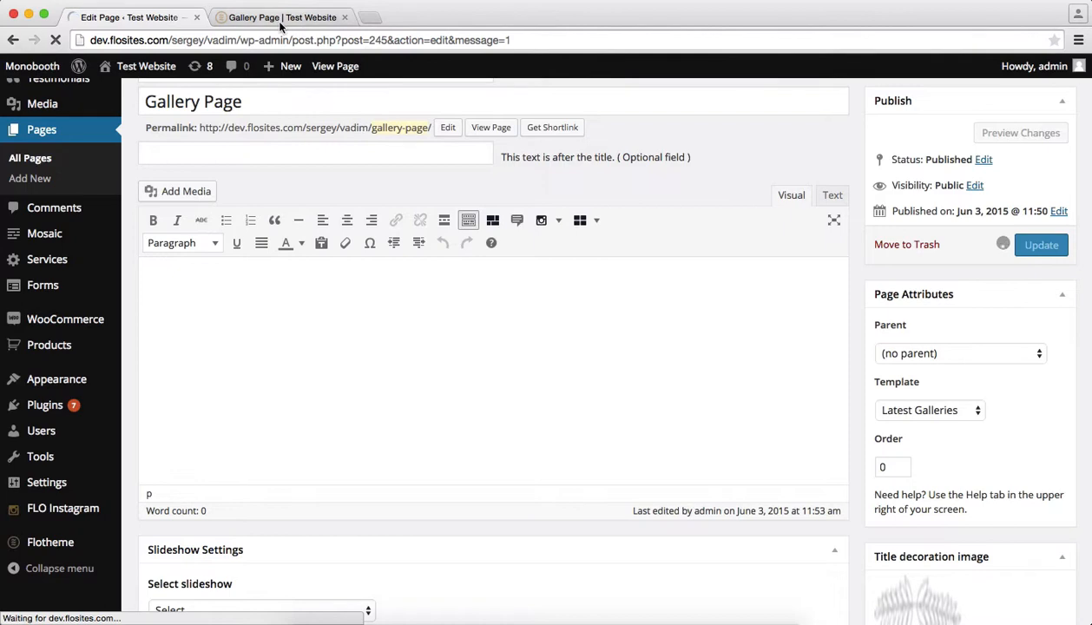
{"action": "left_click", "coordinate": [279, 17]}
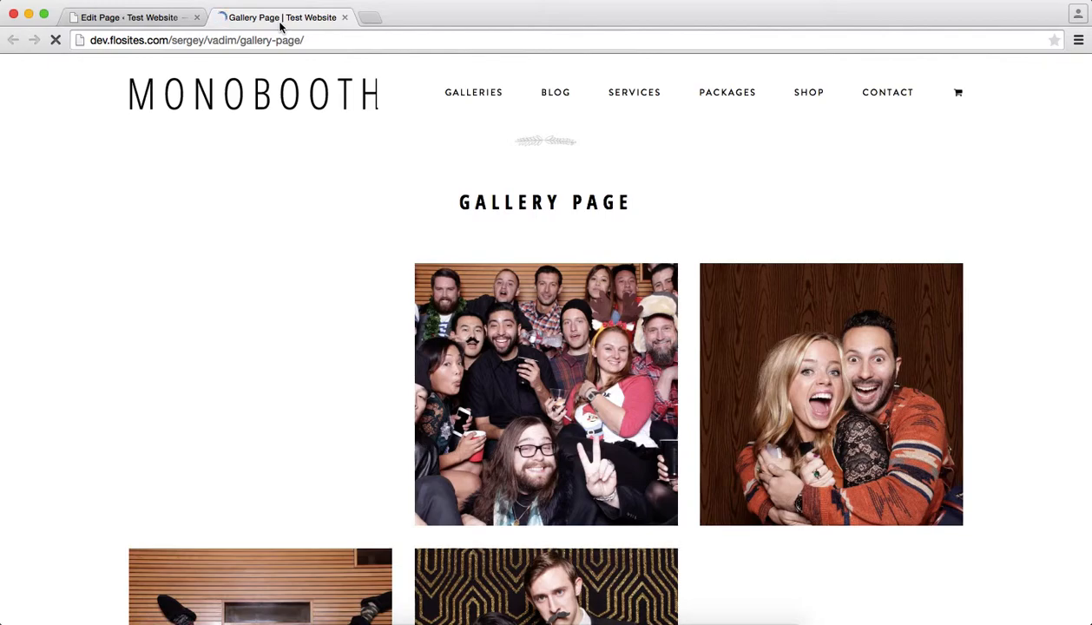
{"action": "scroll", "scroll_direction": "down", "scroll_amount": 3}
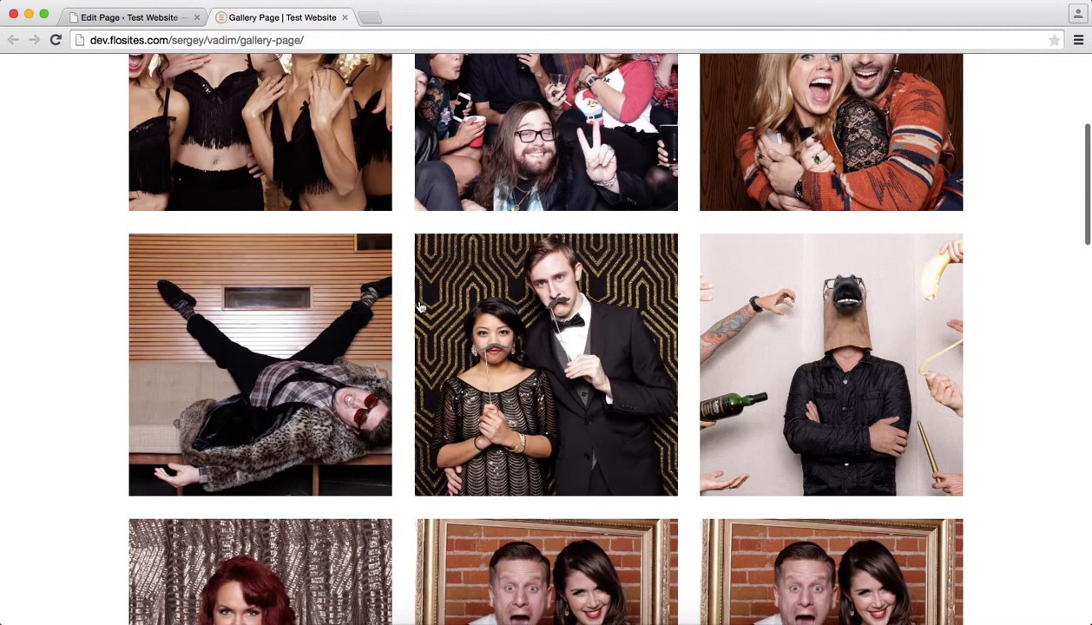
{"action": "mouse_move", "coordinate": [401, 223]}
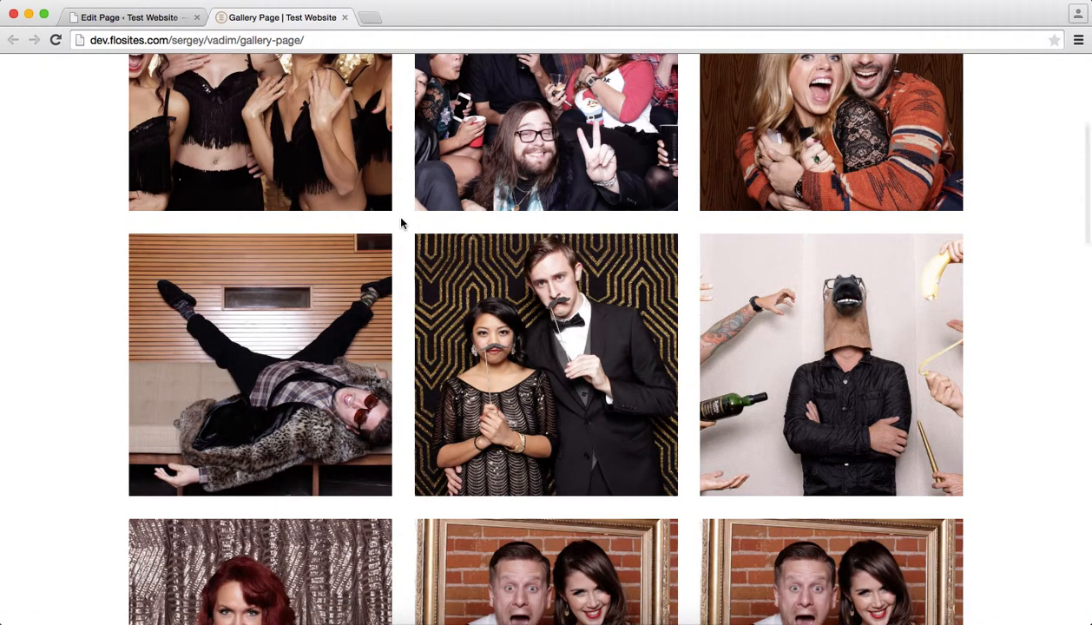
{"action": "scroll", "scroll_direction": "up", "scroll_amount": 3}
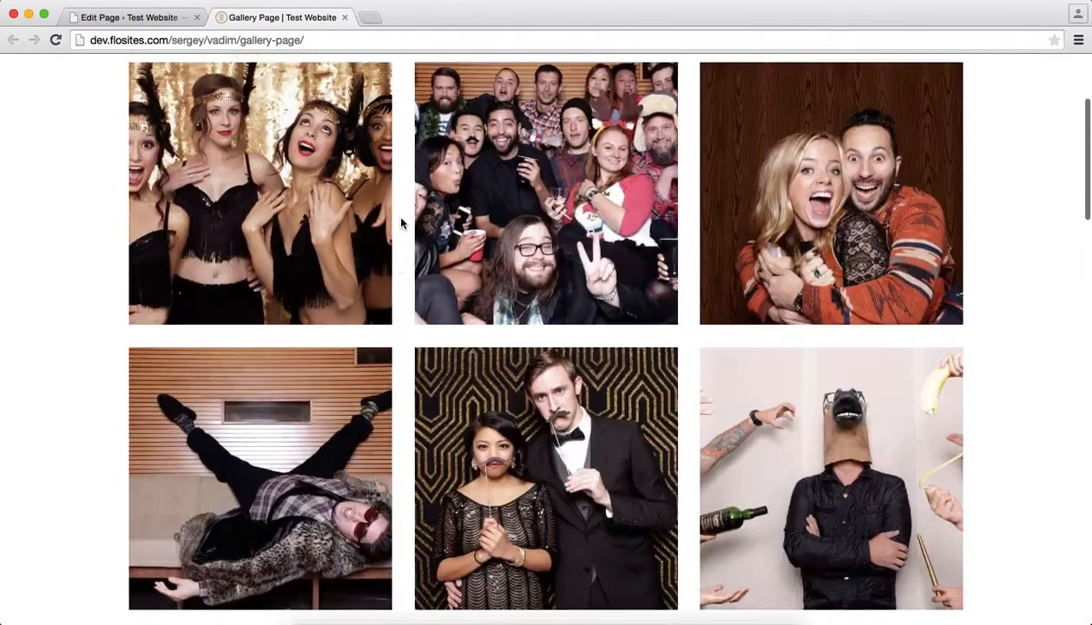
{"action": "left_click", "coordinate": [128, 17]}
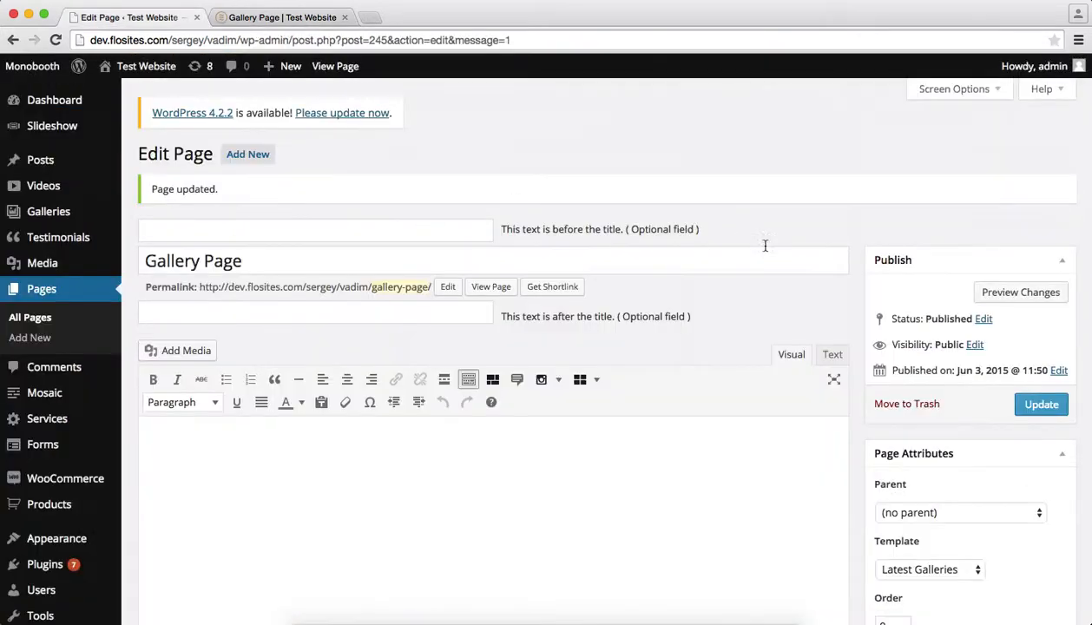
Switch to the 50-50 half-photo, half-text view type and glance at the live page
{"action": "scroll", "scroll_direction": "down", "scroll_amount": 3}
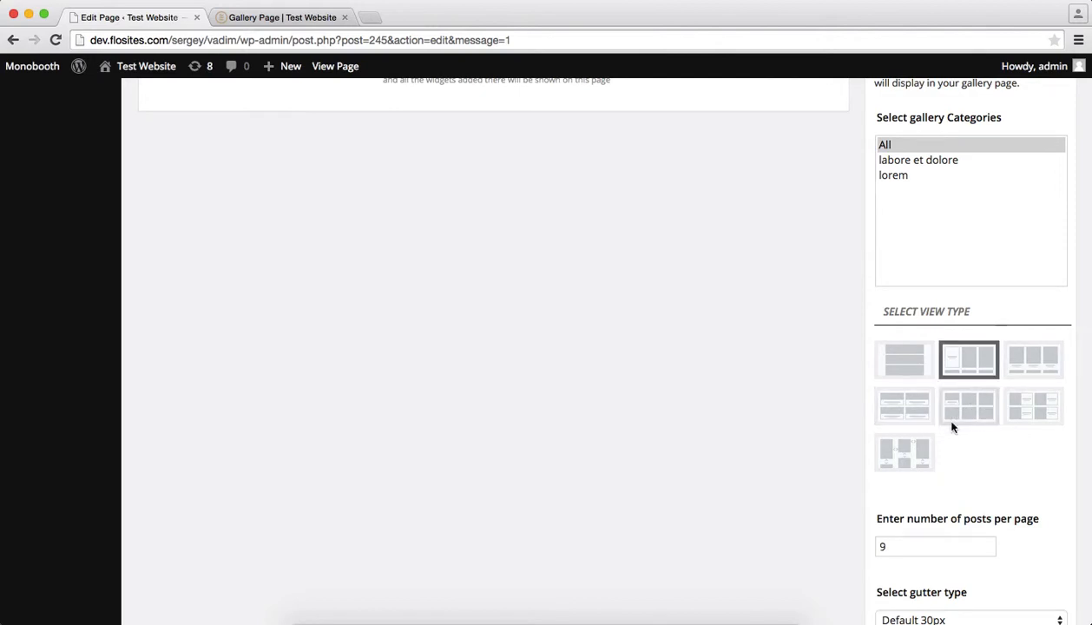
{"action": "scroll", "scroll_direction": "down", "scroll_amount": 3}
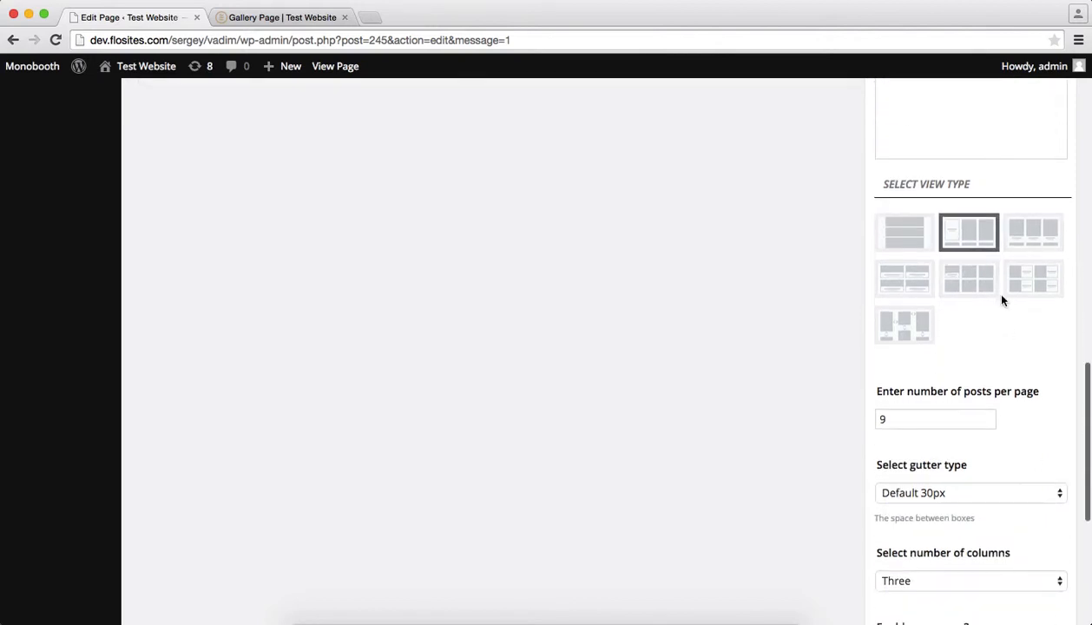
{"action": "left_click", "coordinate": [1032, 278]}
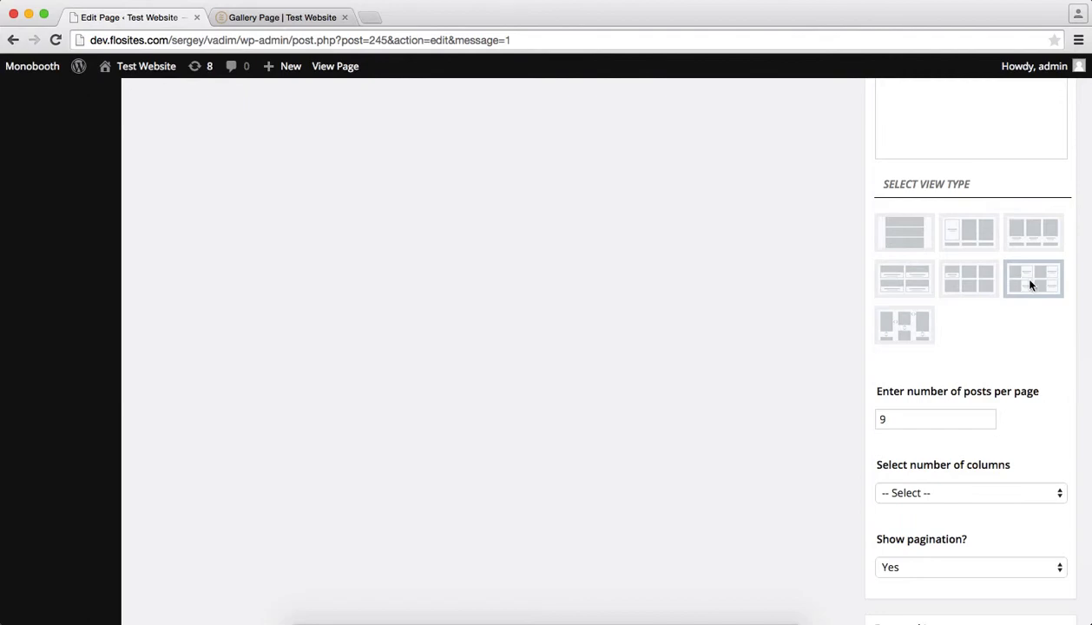
{"action": "left_click", "coordinate": [1033, 279]}
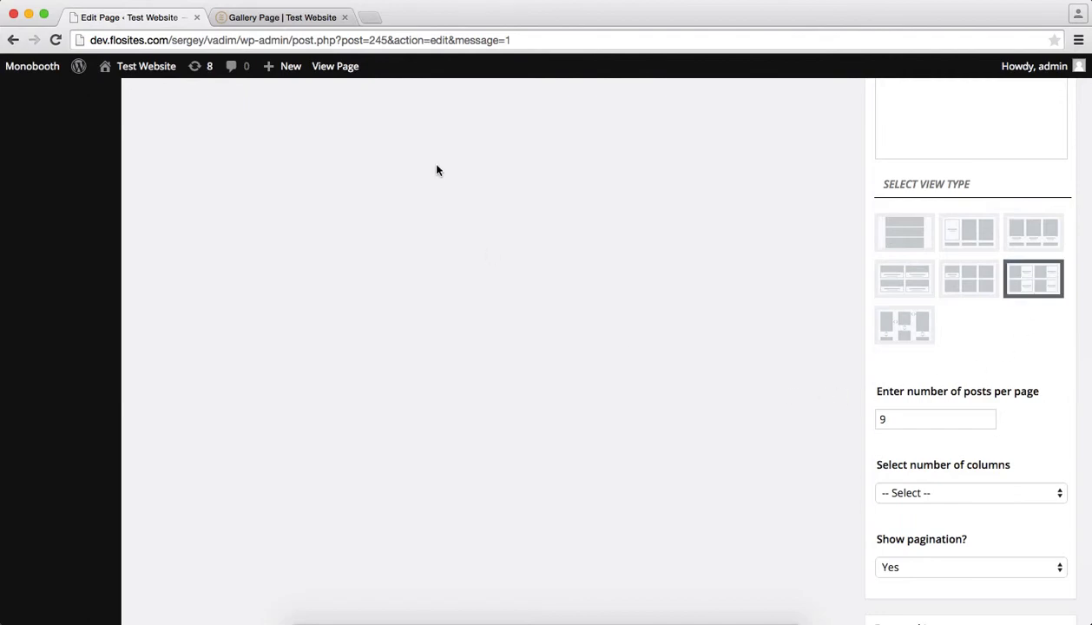
{"action": "left_click", "coordinate": [279, 17]}
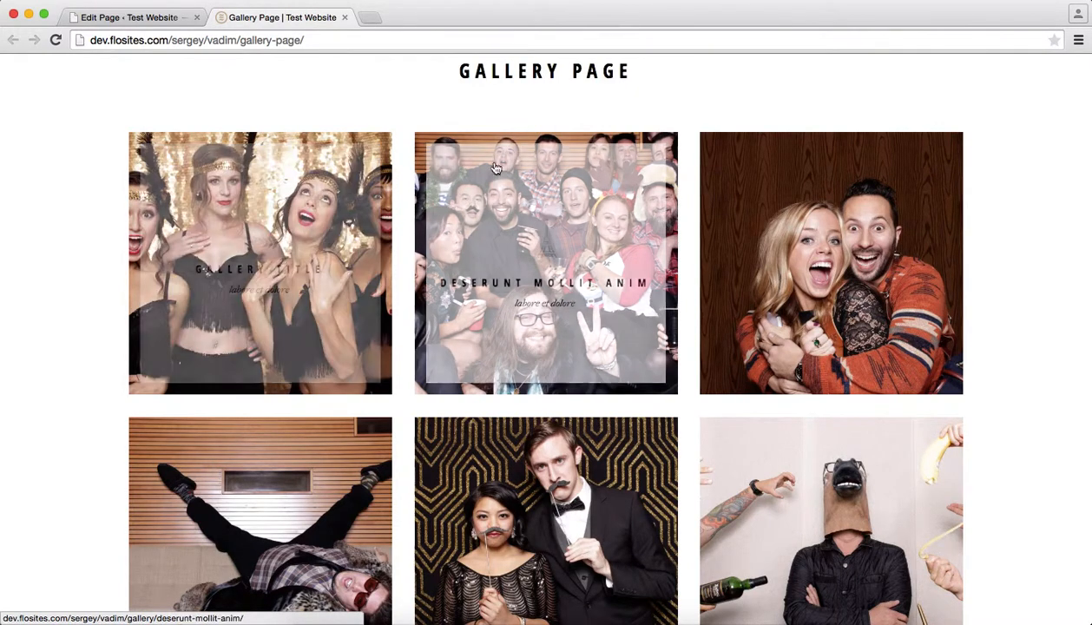
{"action": "left_click", "coordinate": [130, 16]}
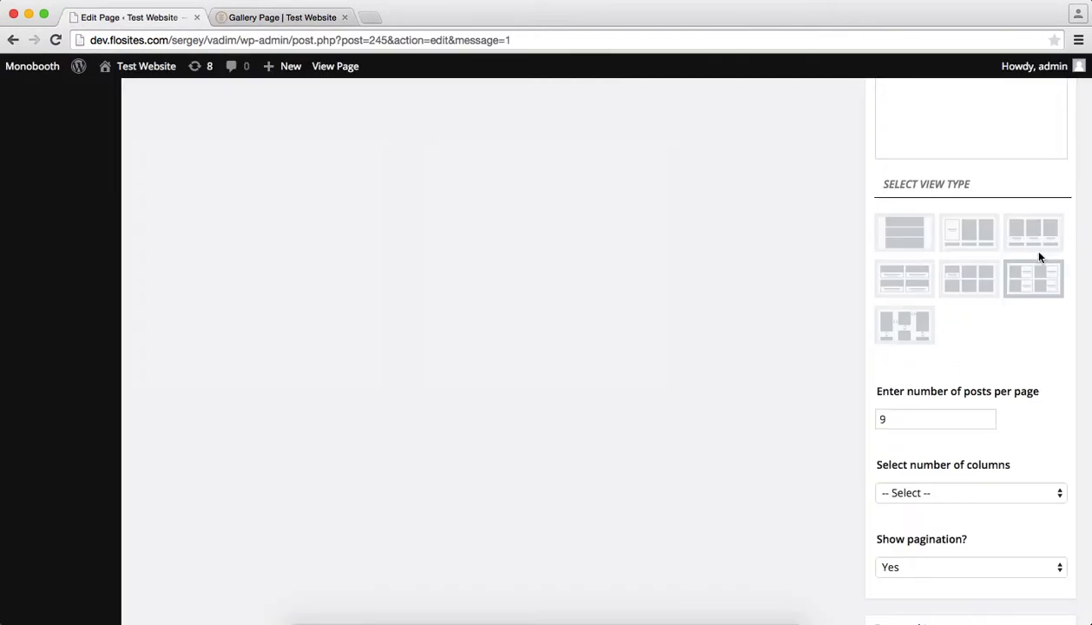
Enter 6 posts per page and show the galleries in two columns
{"action": "left_click", "coordinate": [1033, 279]}
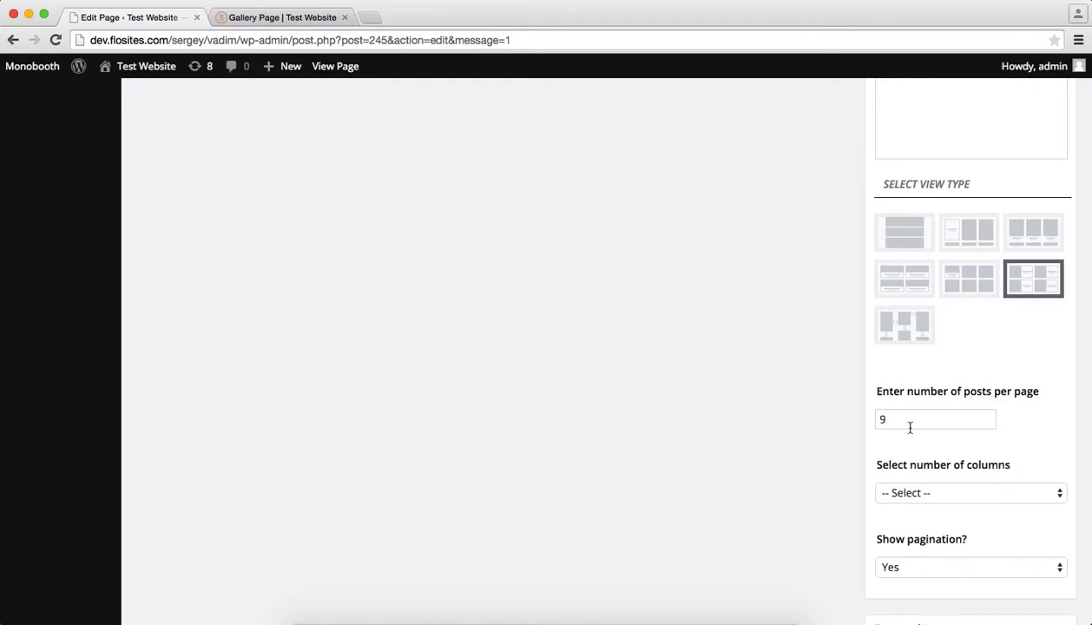
{"action": "type", "text": "6"}
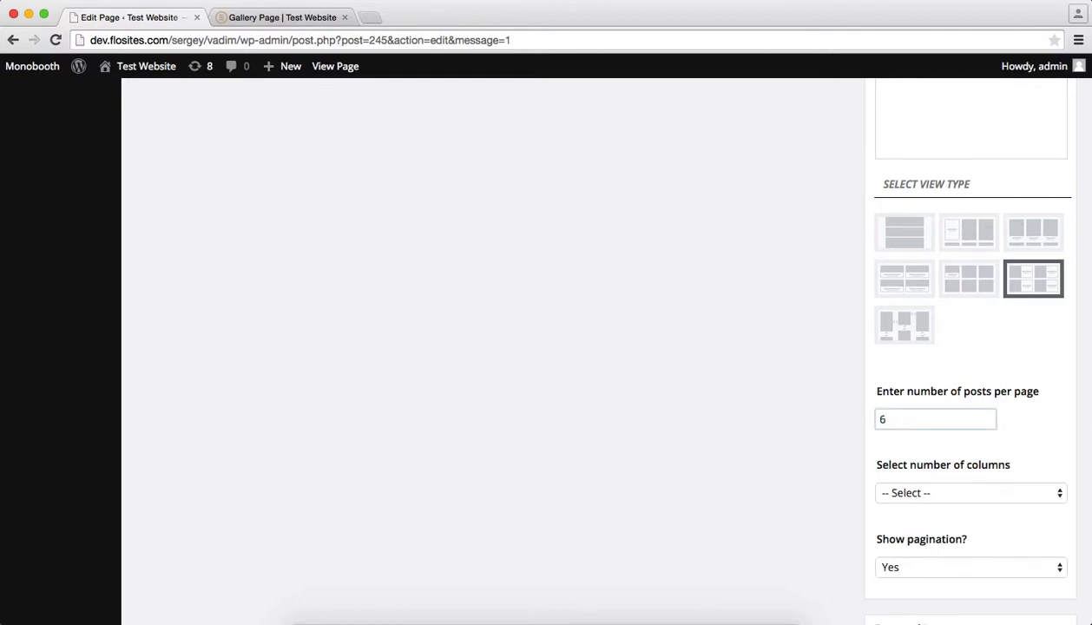
{"action": "left_click", "coordinate": [969, 492]}
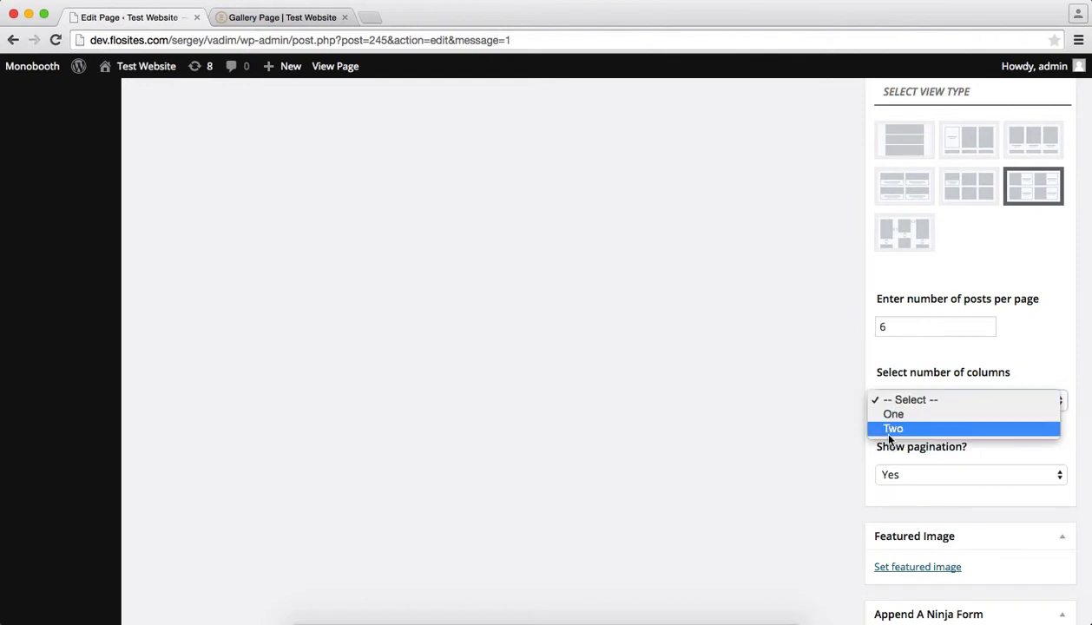
{"action": "left_click", "coordinate": [892, 428]}
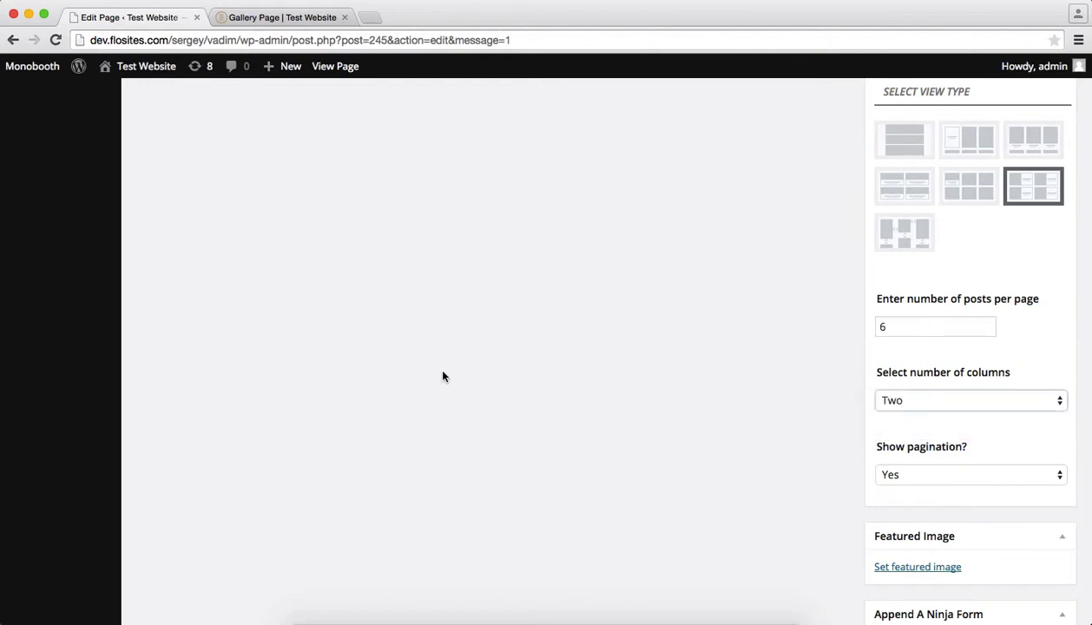
{"action": "scroll", "scroll_direction": "down", "scroll_amount": 3}
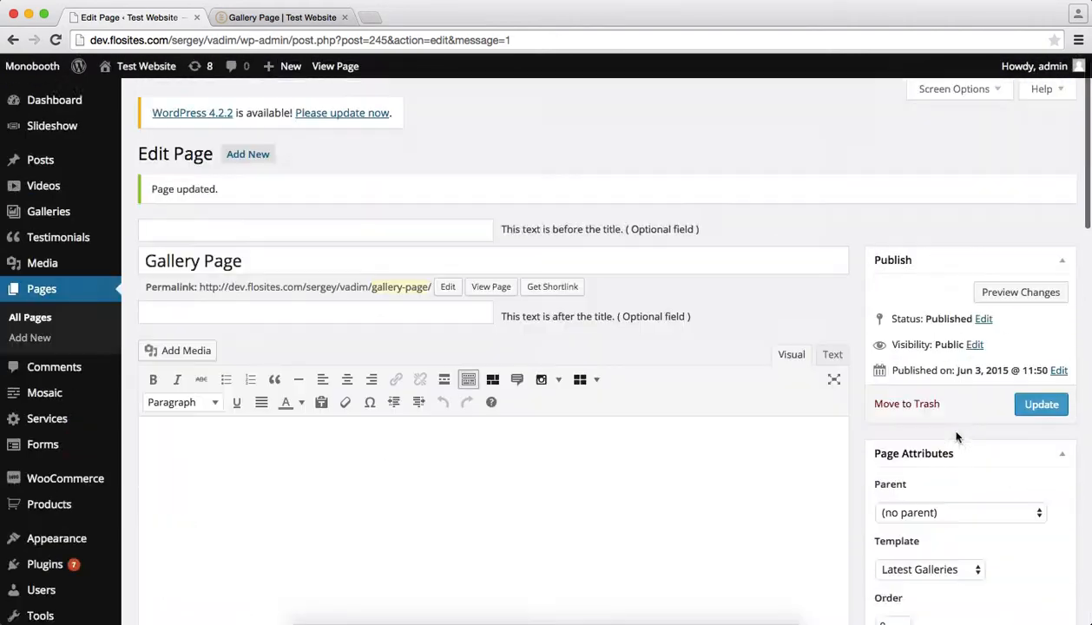
Update the page and preview the two-per-row half-photo, half-text gallery cards live
{"action": "left_click", "coordinate": [1040, 403]}
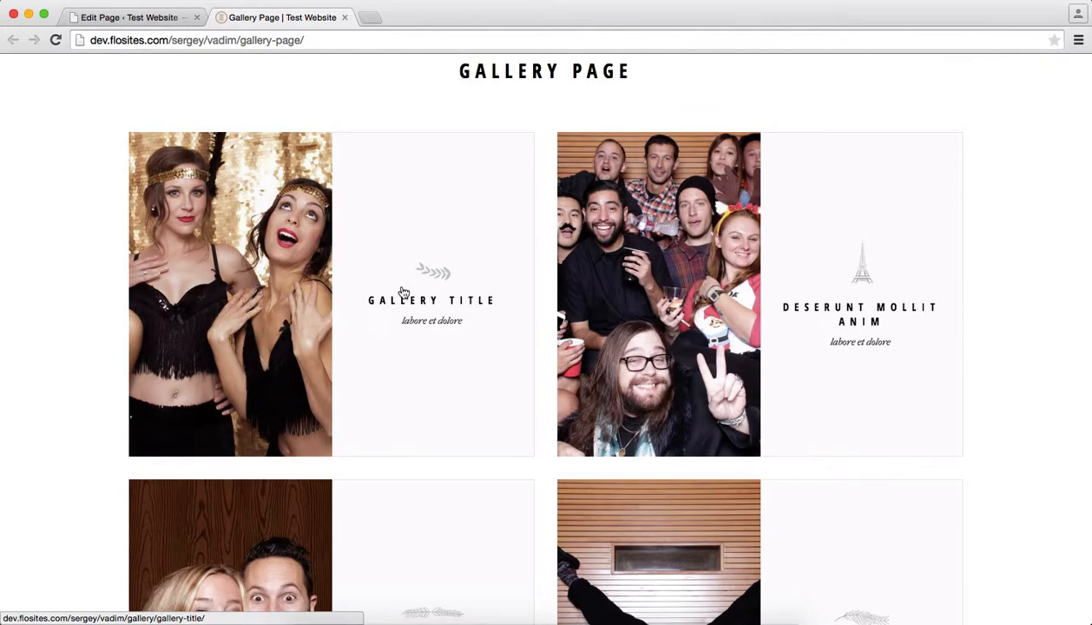
{"action": "mouse_move", "coordinate": [387, 183]}
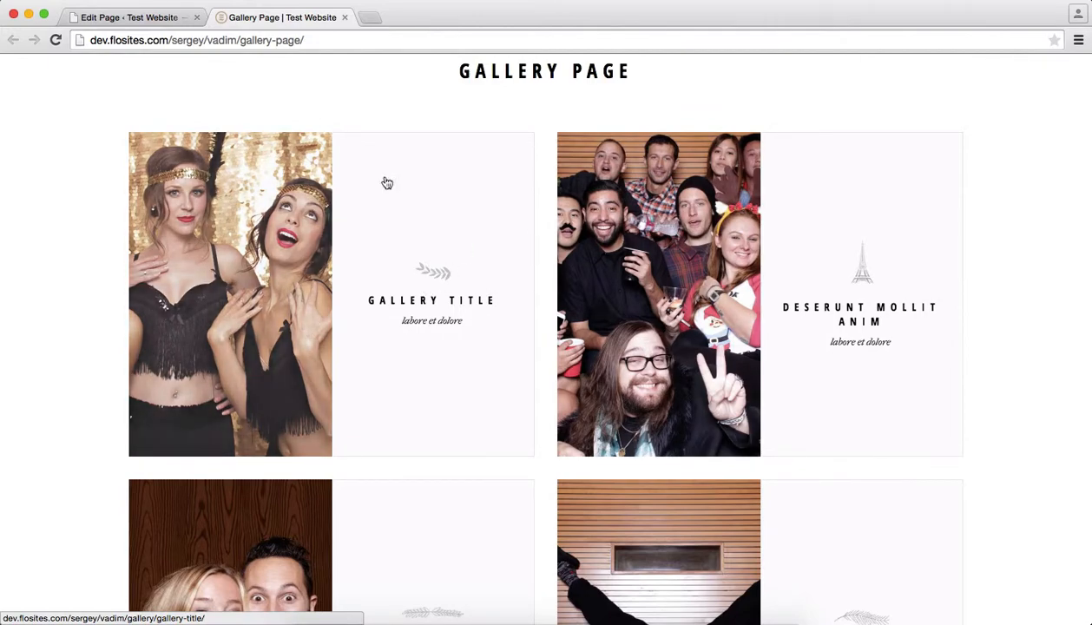
{"action": "scroll", "scroll_direction": "down", "scroll_amount": 3}
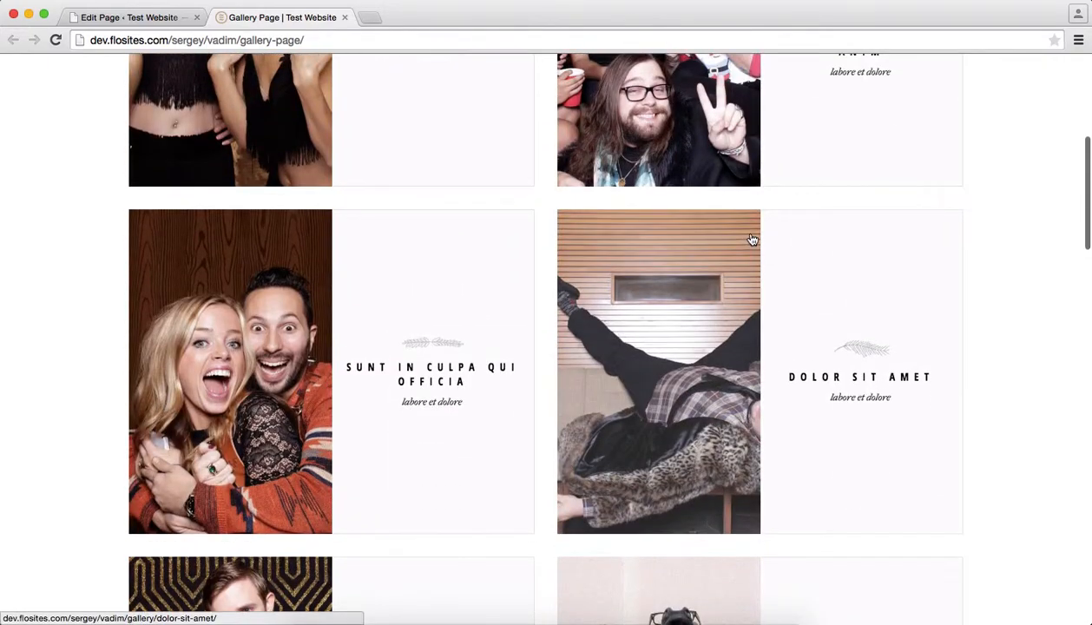
{"action": "left_click", "coordinate": [128, 17]}
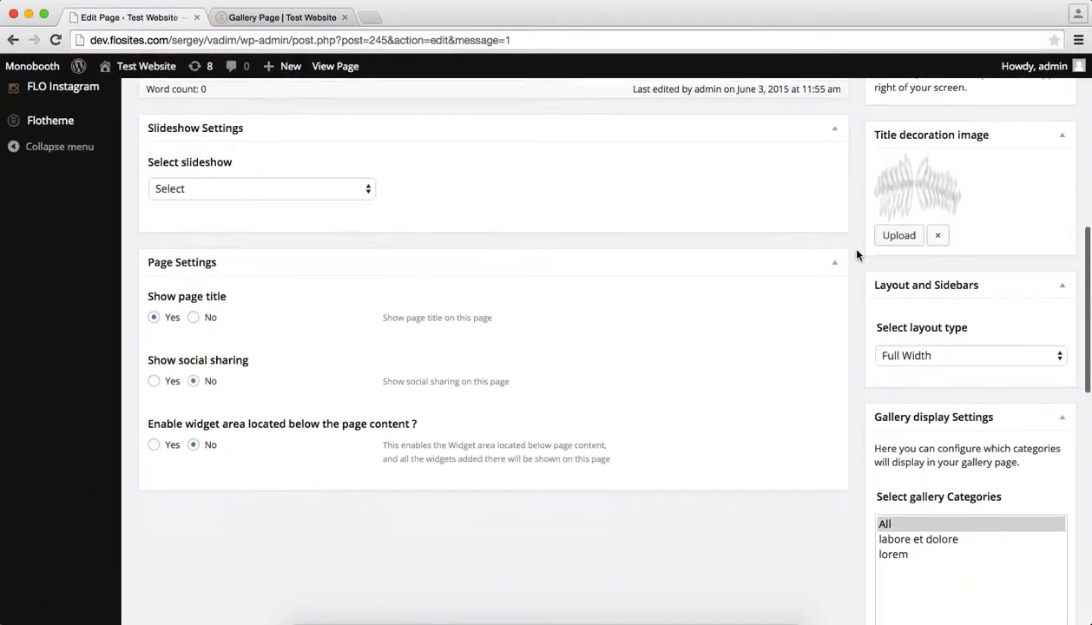
Select the mixed grid view type, confirm 6 posts per page and borders Yes, then Update
{"action": "scroll", "scroll_direction": "down", "scroll_amount": 3}
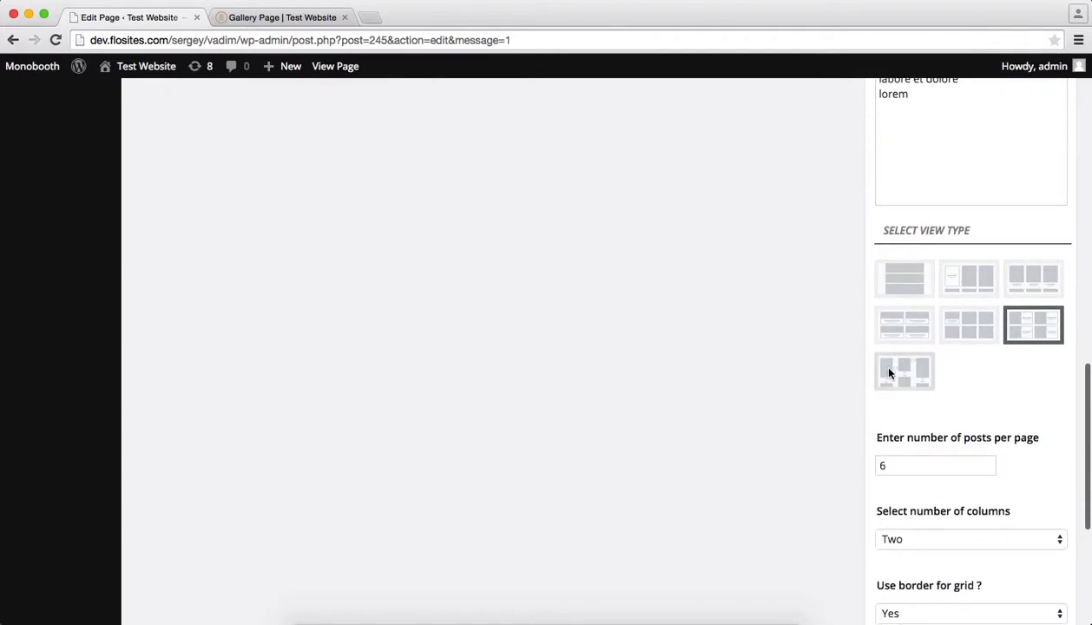
{"action": "left_click", "coordinate": [904, 371]}
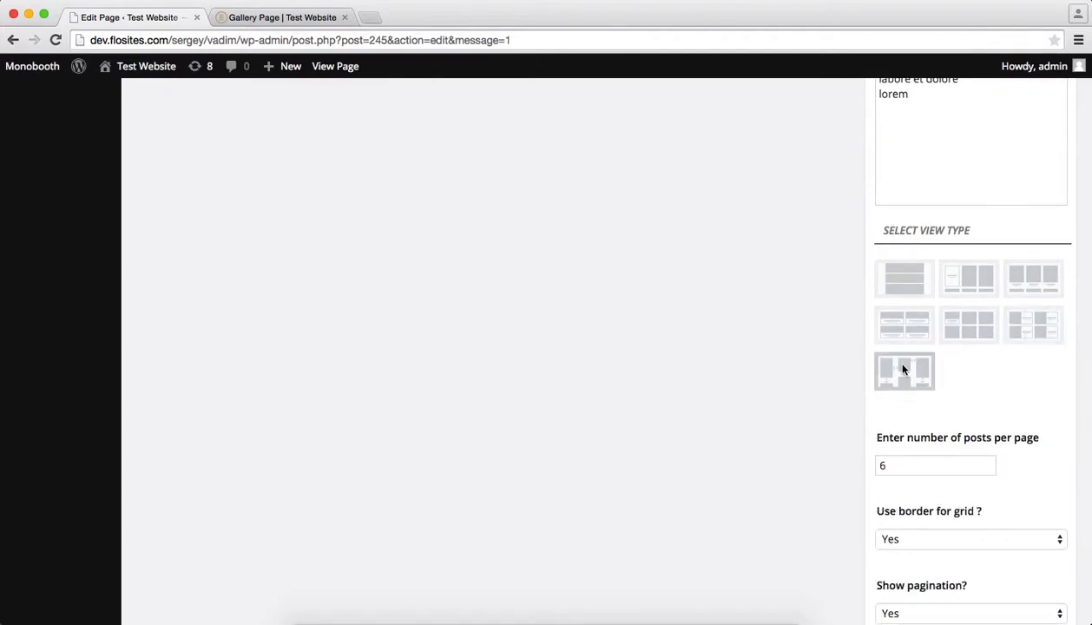
{"action": "scroll", "scroll_direction": "down", "scroll_amount": 3}
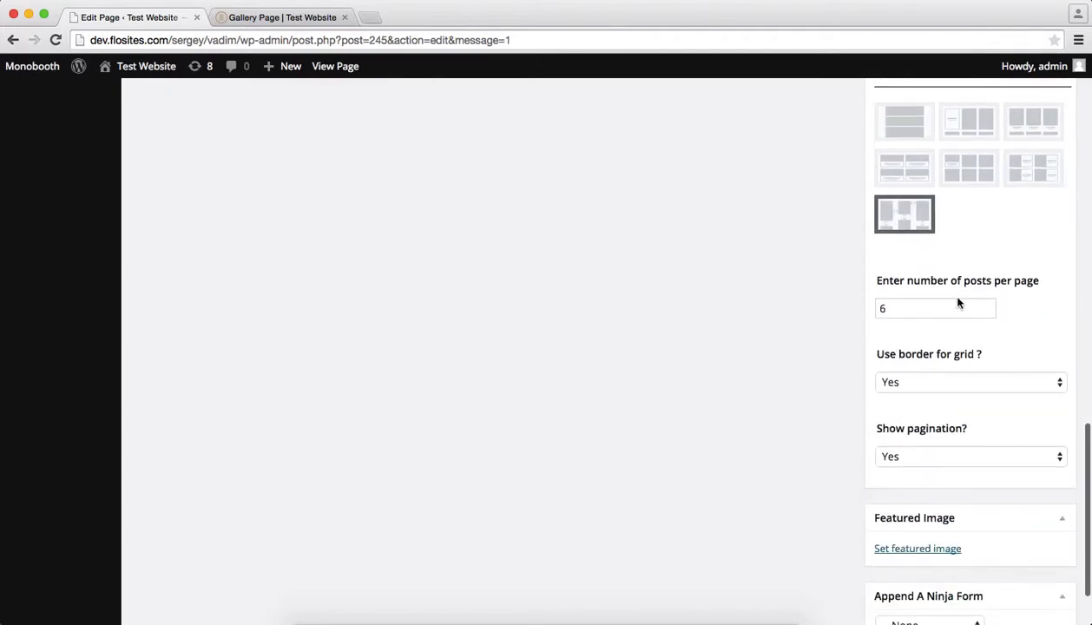
{"action": "left_click", "coordinate": [935, 308]}
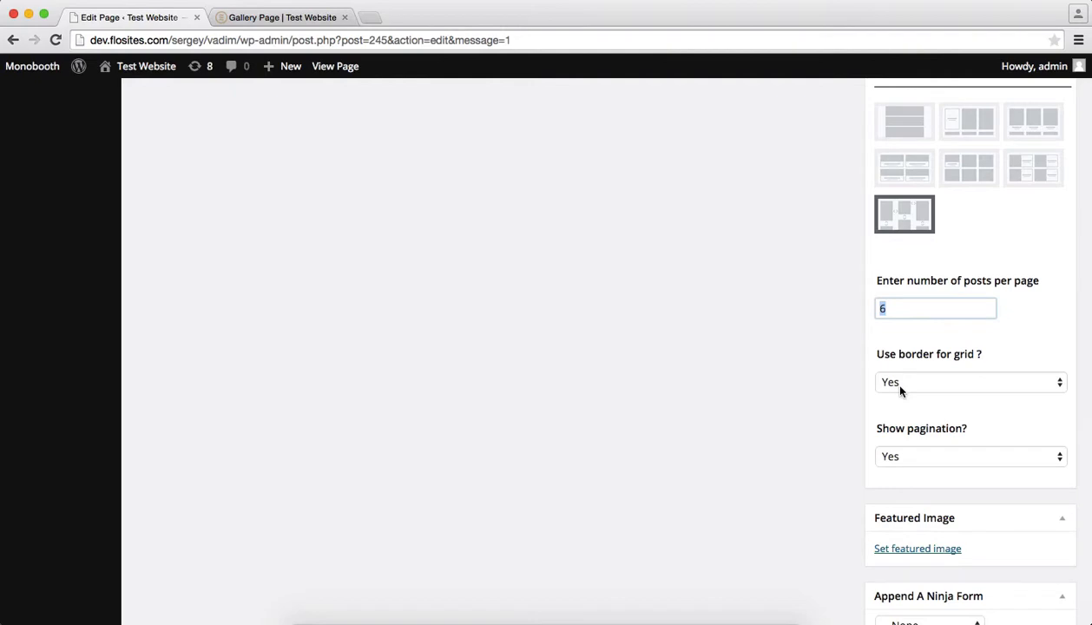
{"action": "left_click", "coordinate": [969, 382]}
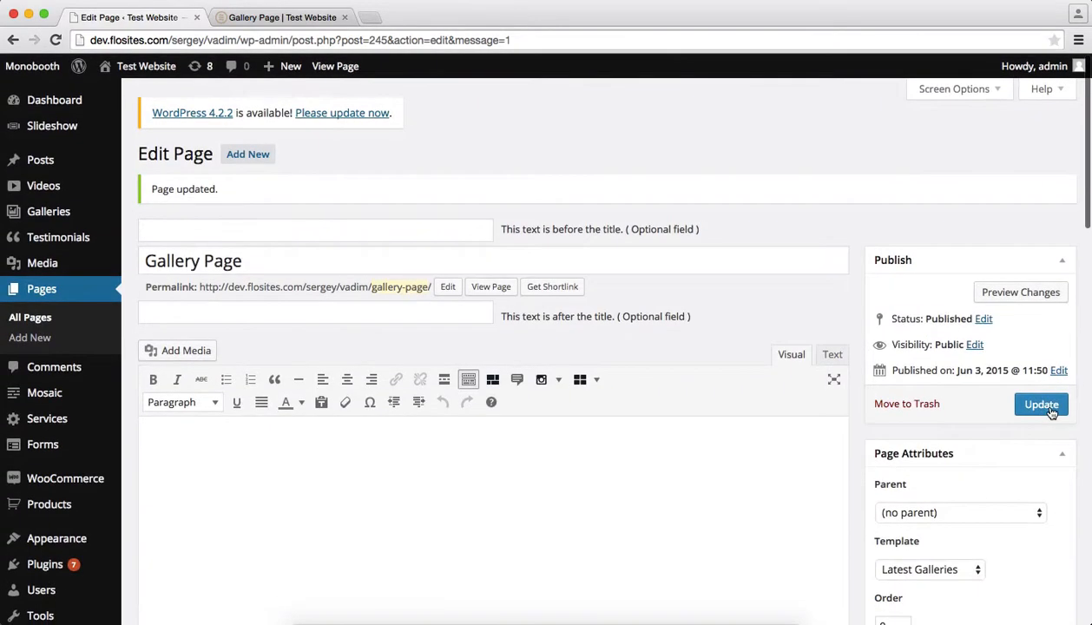
{"action": "left_click", "coordinate": [1041, 404]}
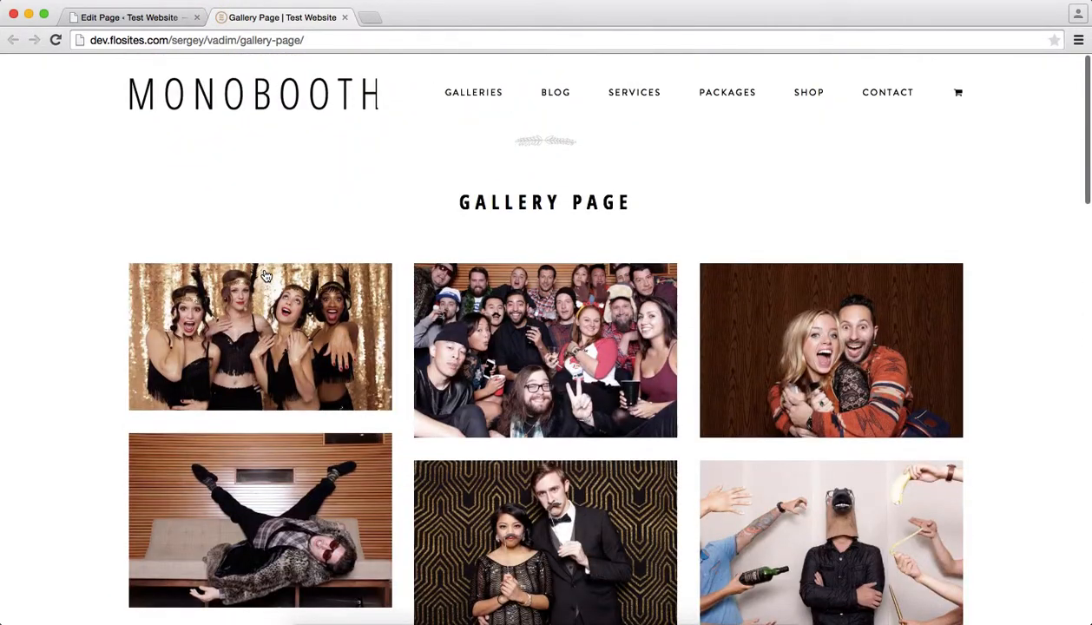
{"action": "scroll", "scroll_direction": "down", "scroll_amount": 3}
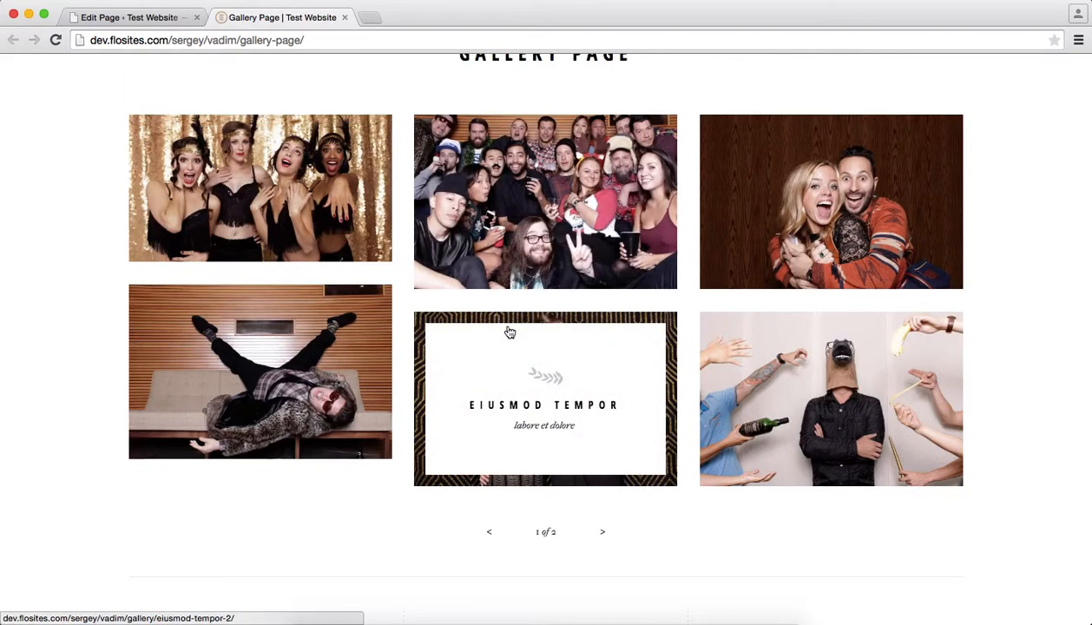
{"action": "mouse_move", "coordinate": [461, 302]}
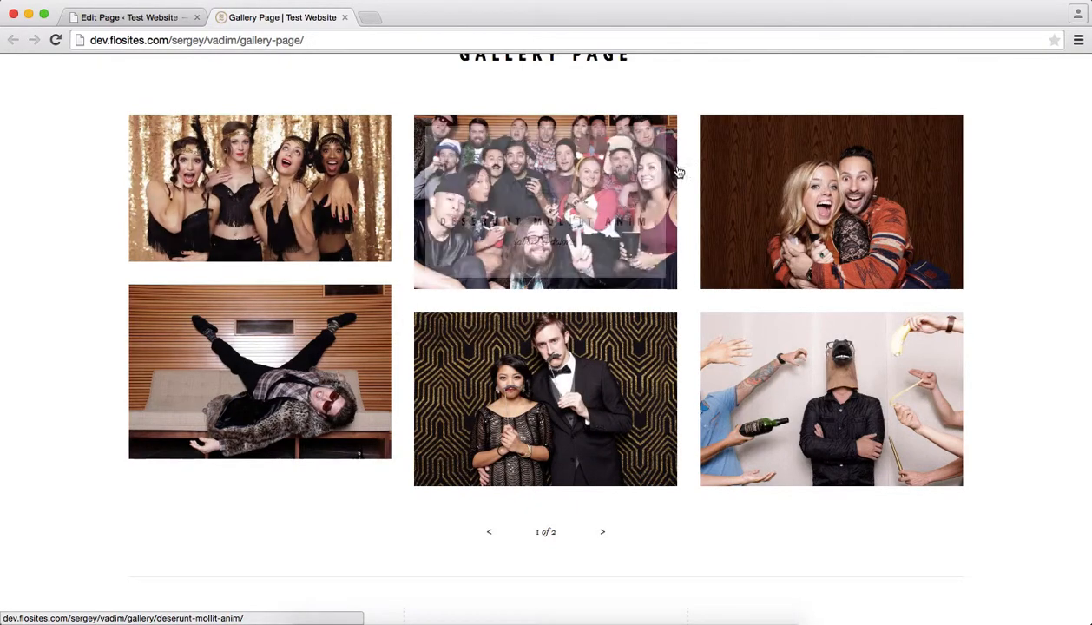
{"action": "mouse_move", "coordinate": [680, 348]}
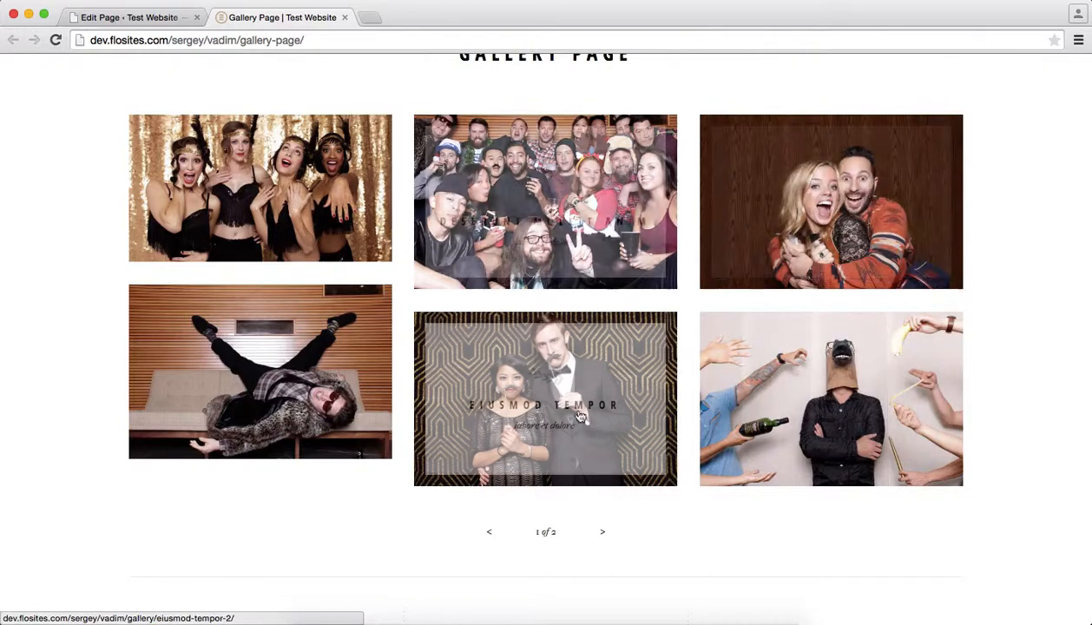
{"action": "left_click", "coordinate": [128, 18]}
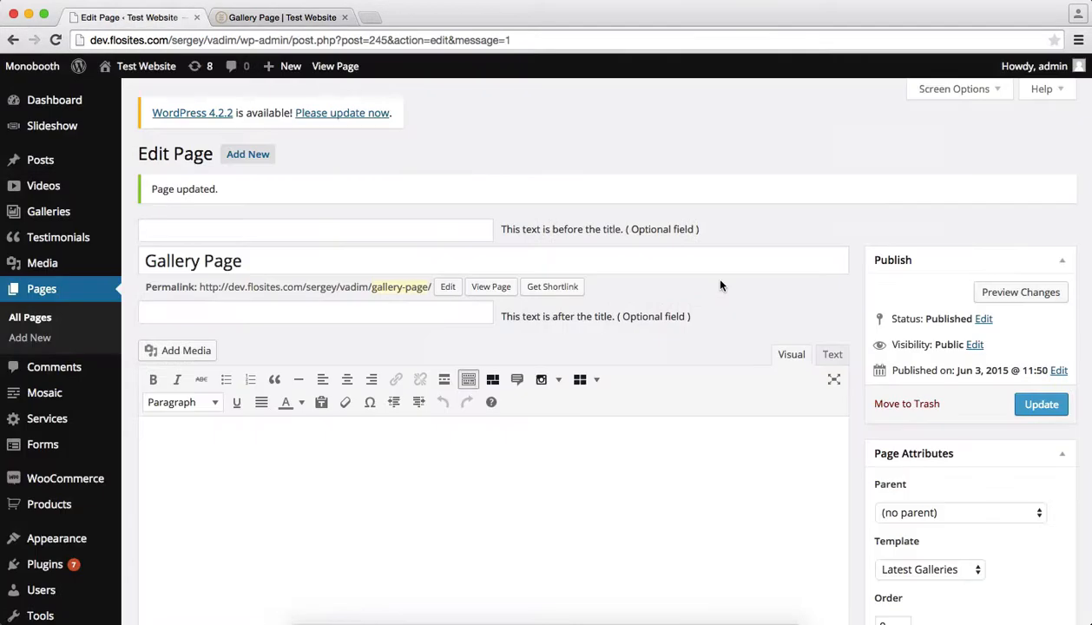
{"action": "scroll", "scroll_direction": "down", "scroll_amount": 3}
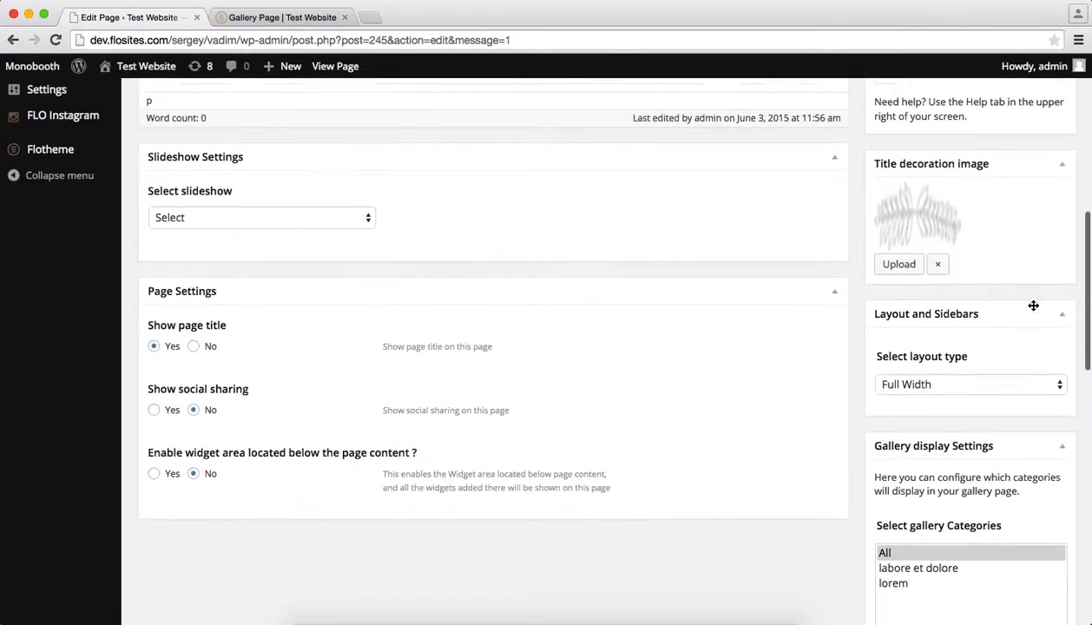
{"action": "scroll", "scroll_direction": "down", "scroll_amount": 3}
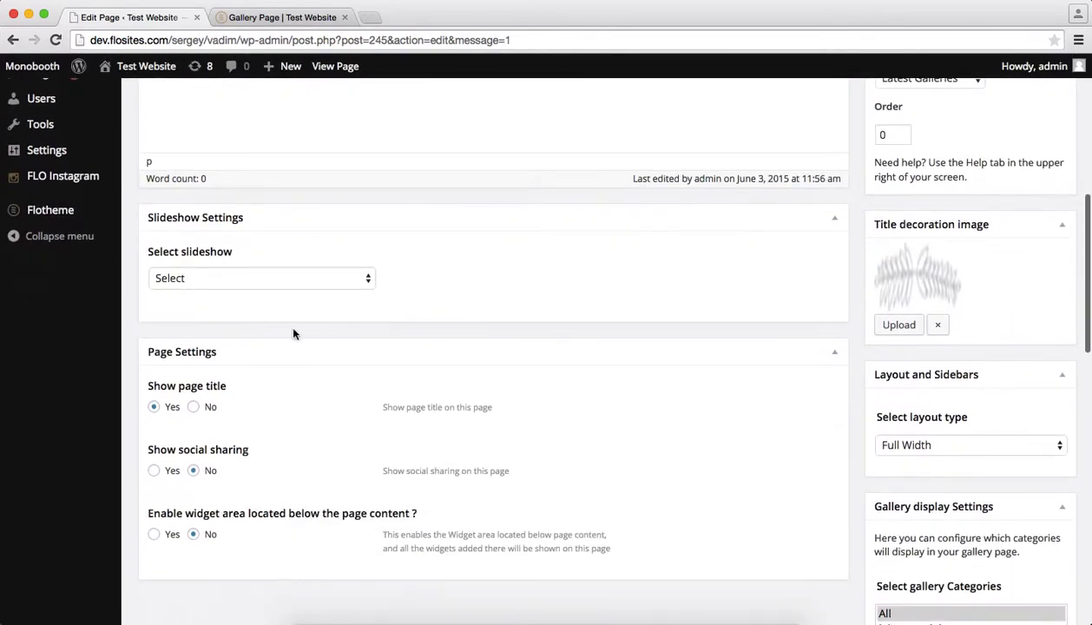
{"action": "left_click", "coordinate": [260, 278]}
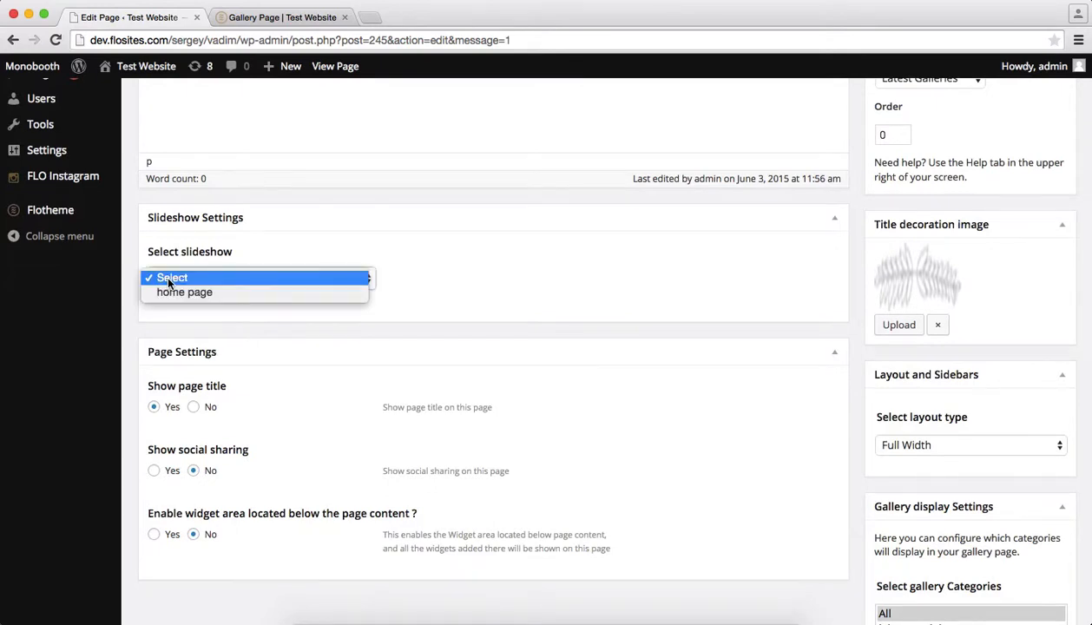
{"action": "left_click", "coordinate": [171, 278]}
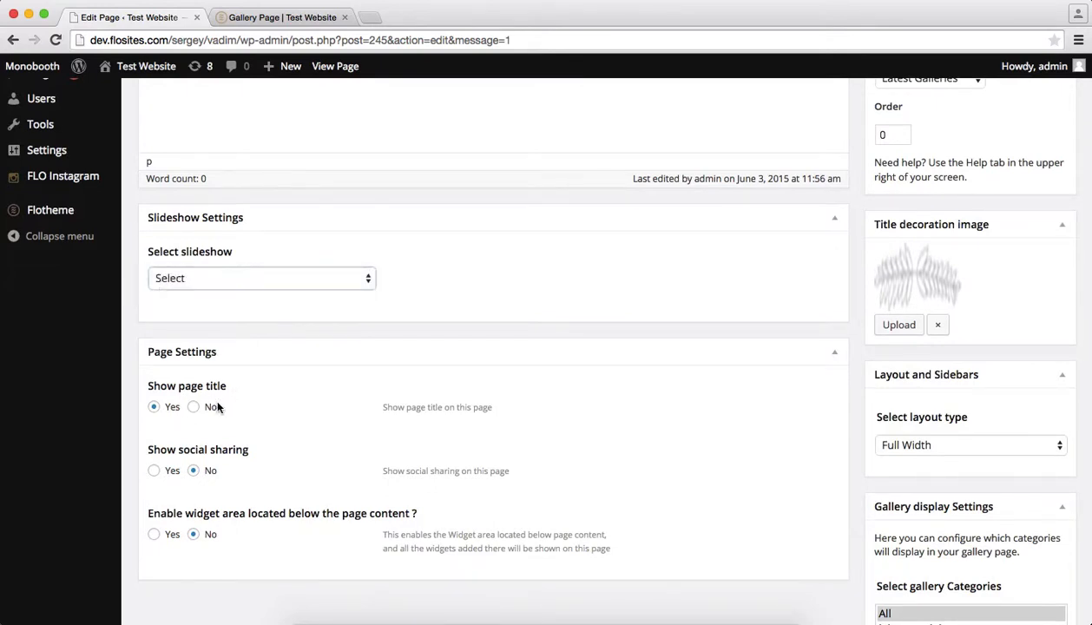
{"action": "scroll", "scroll_direction": "down", "scroll_amount": 3}
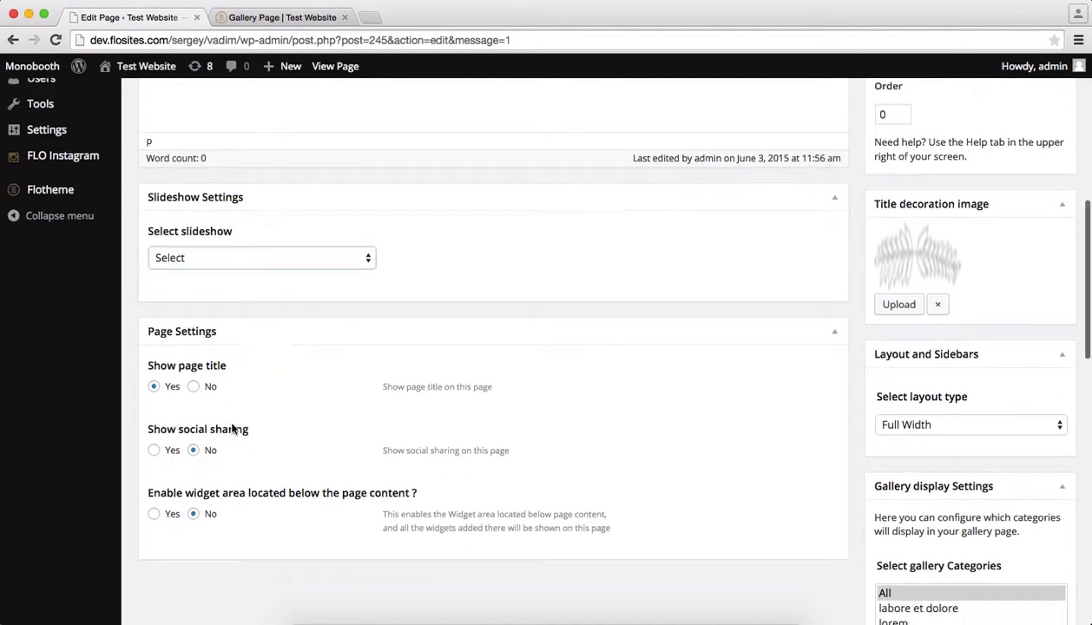
{"action": "scroll", "scroll_direction": "down", "scroll_amount": 3}
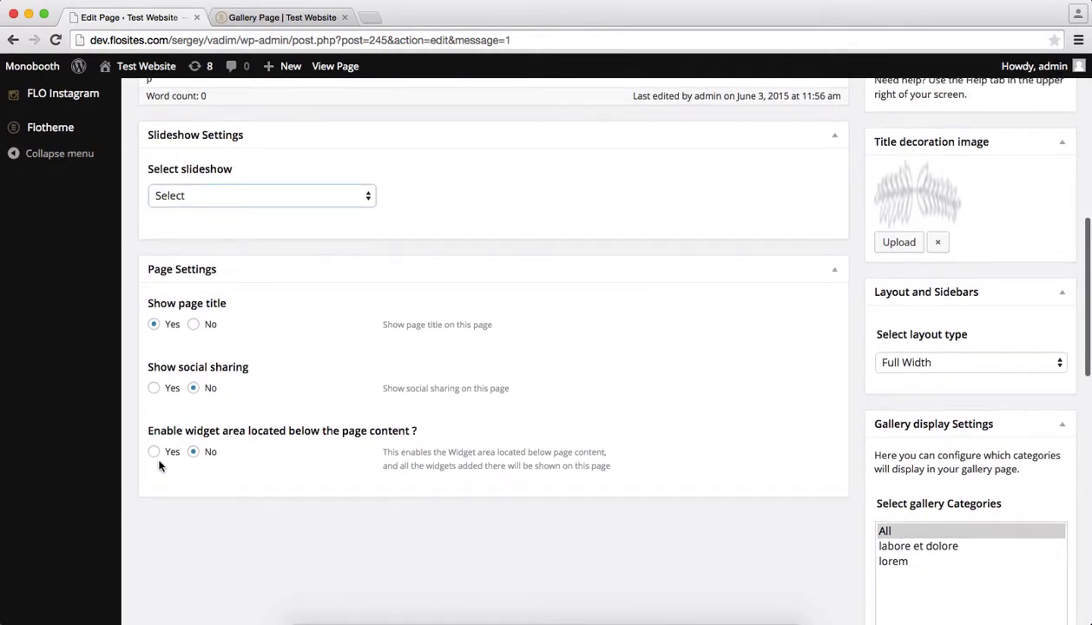